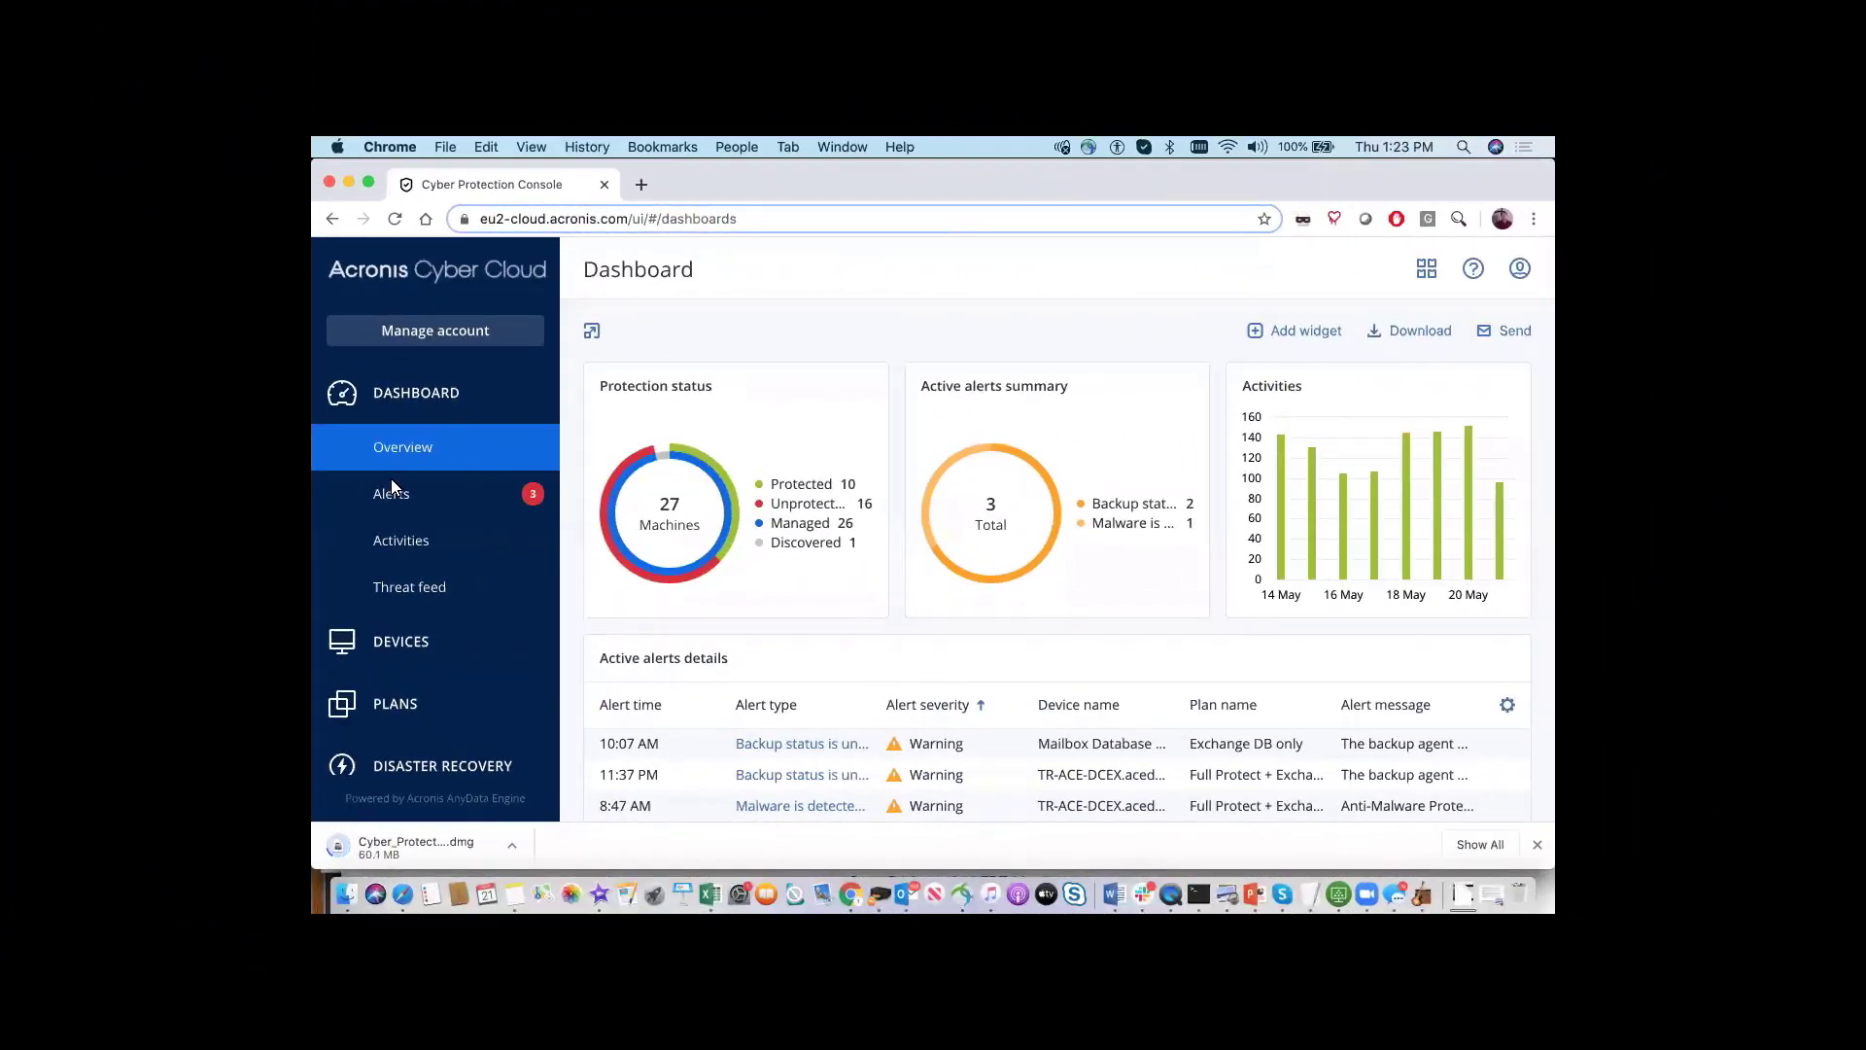
mouse_move(372, 577)
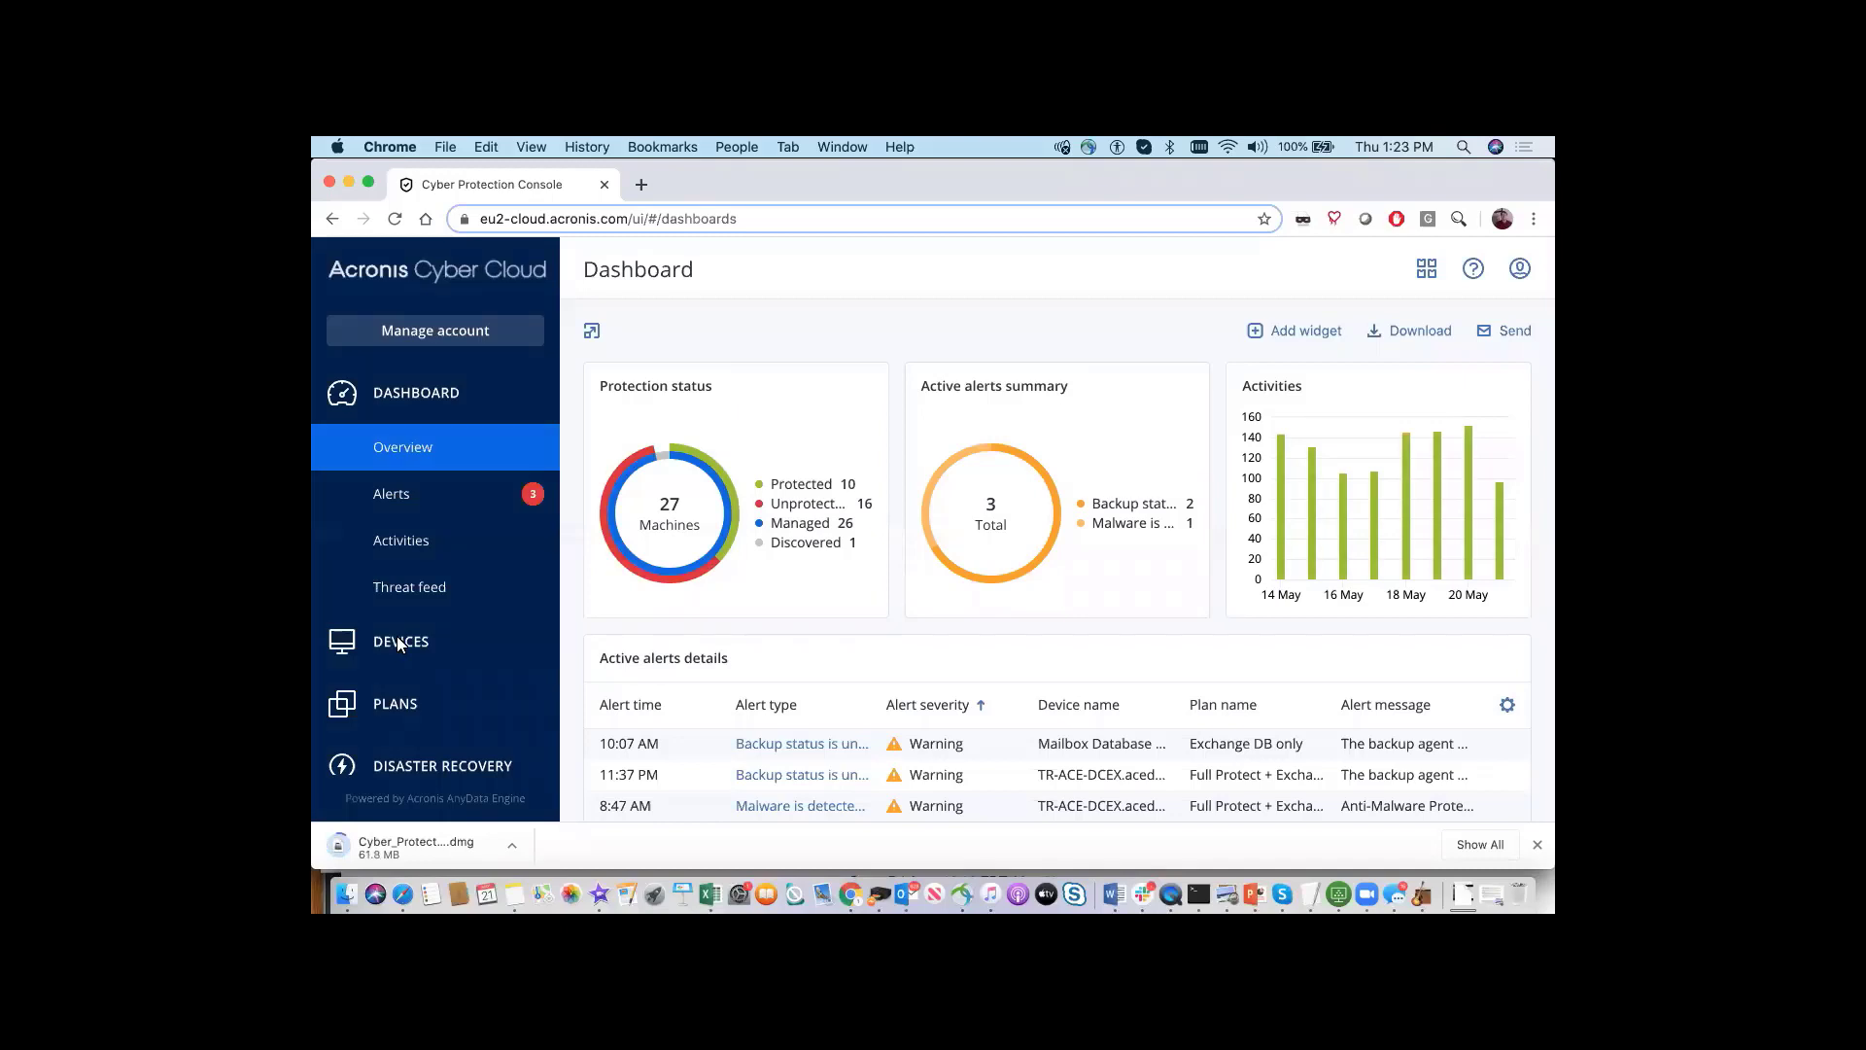
Open the Add devices panel from the All devices list
click(399, 640)
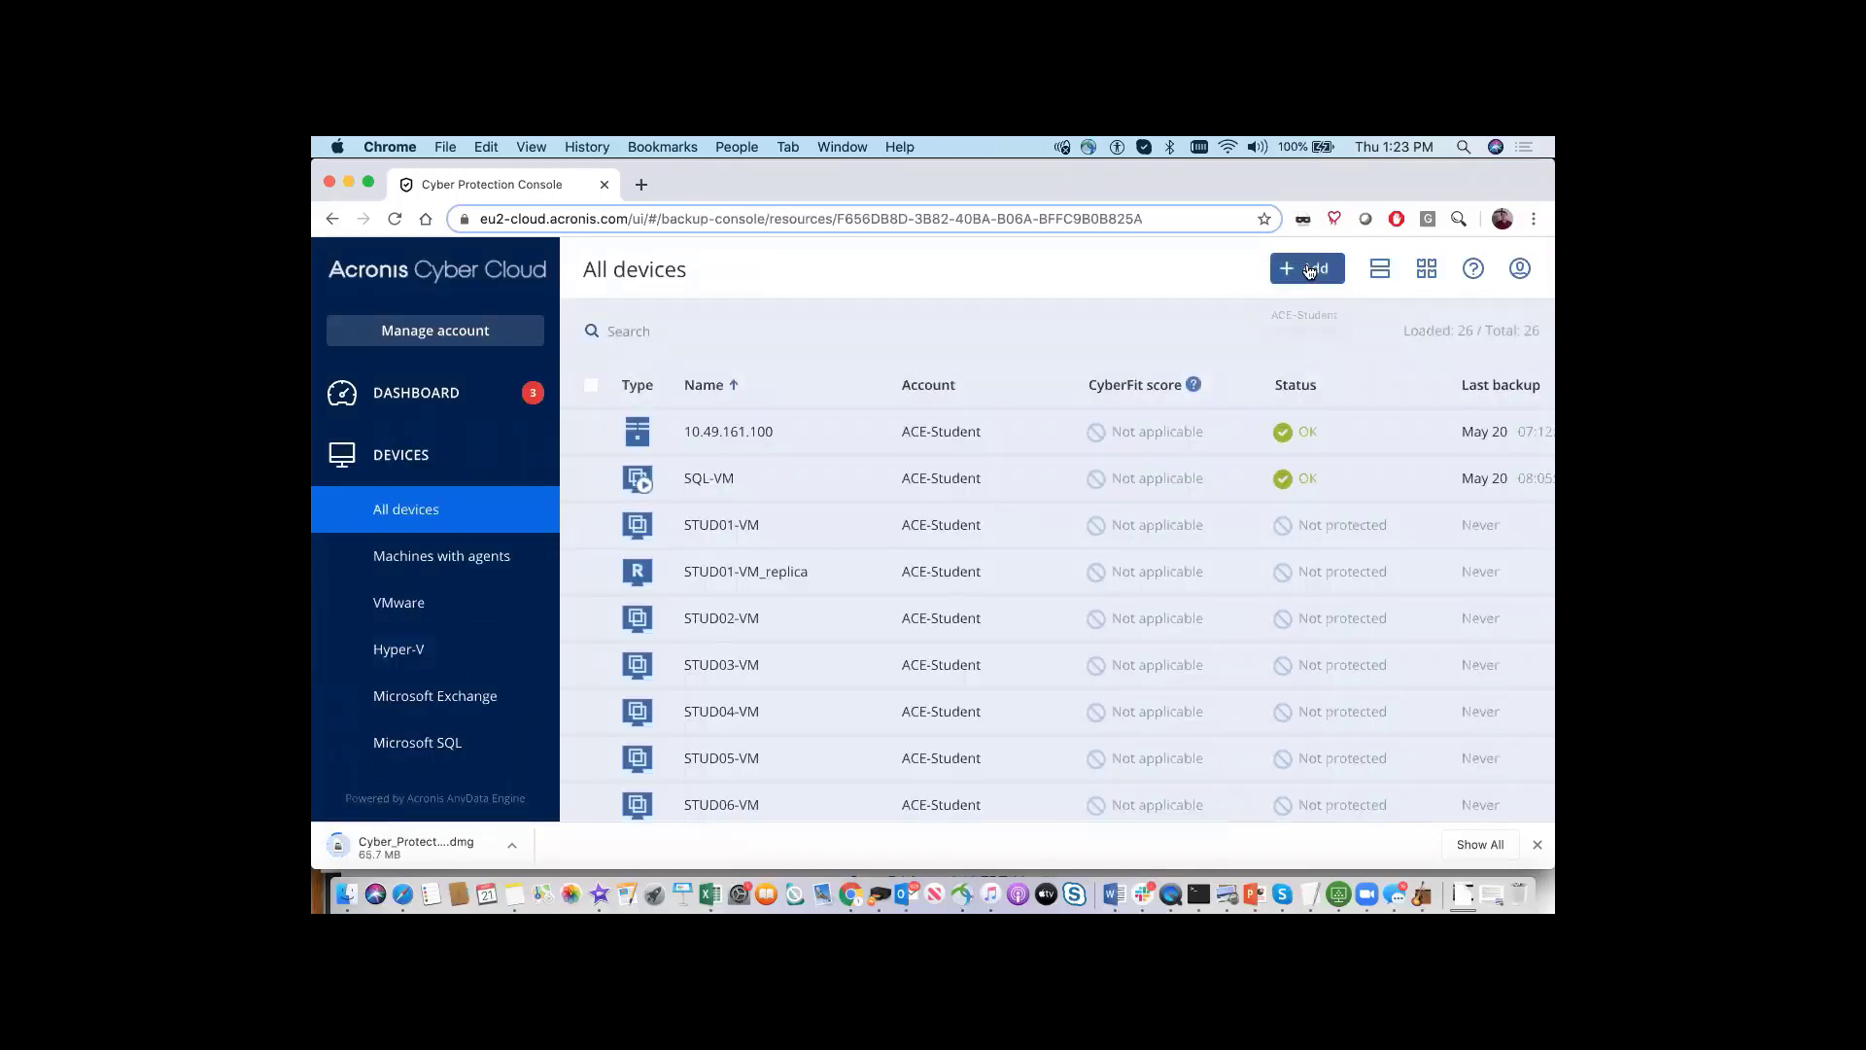
click(1304, 268)
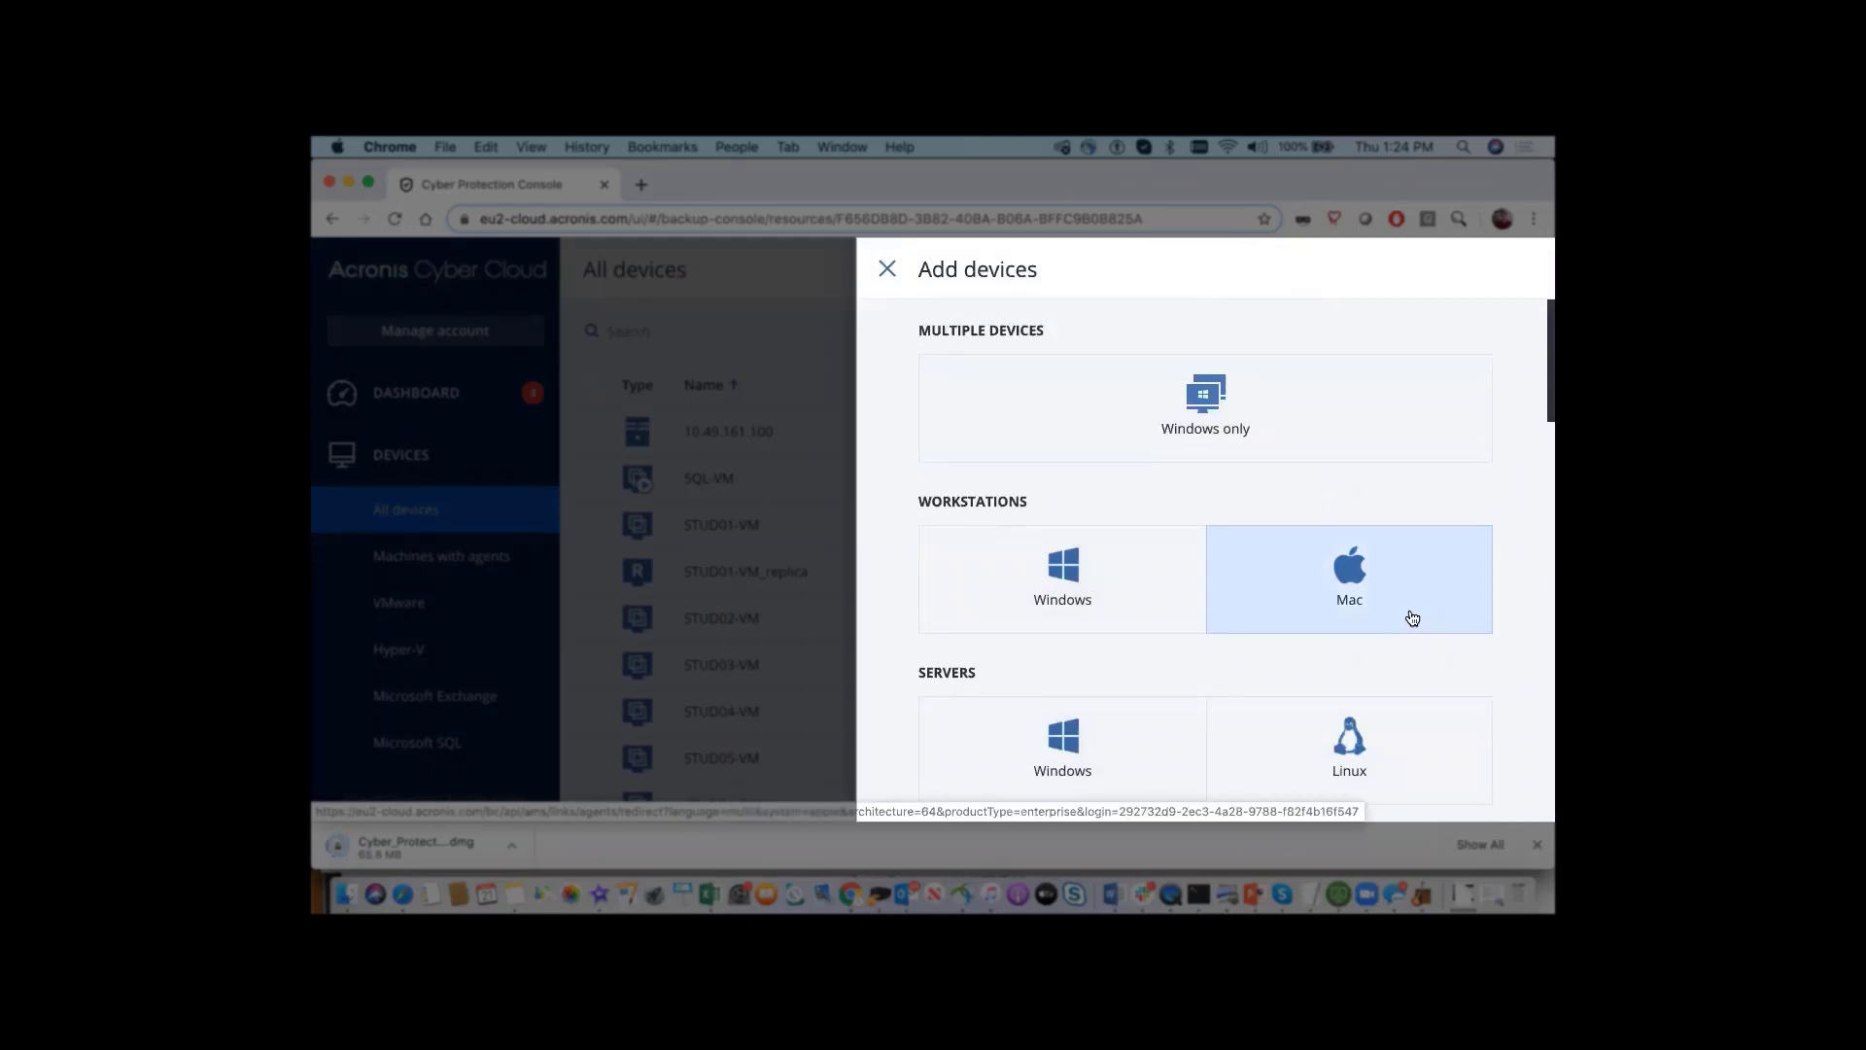
Download the Mac workstation agent installer
click(1347, 578)
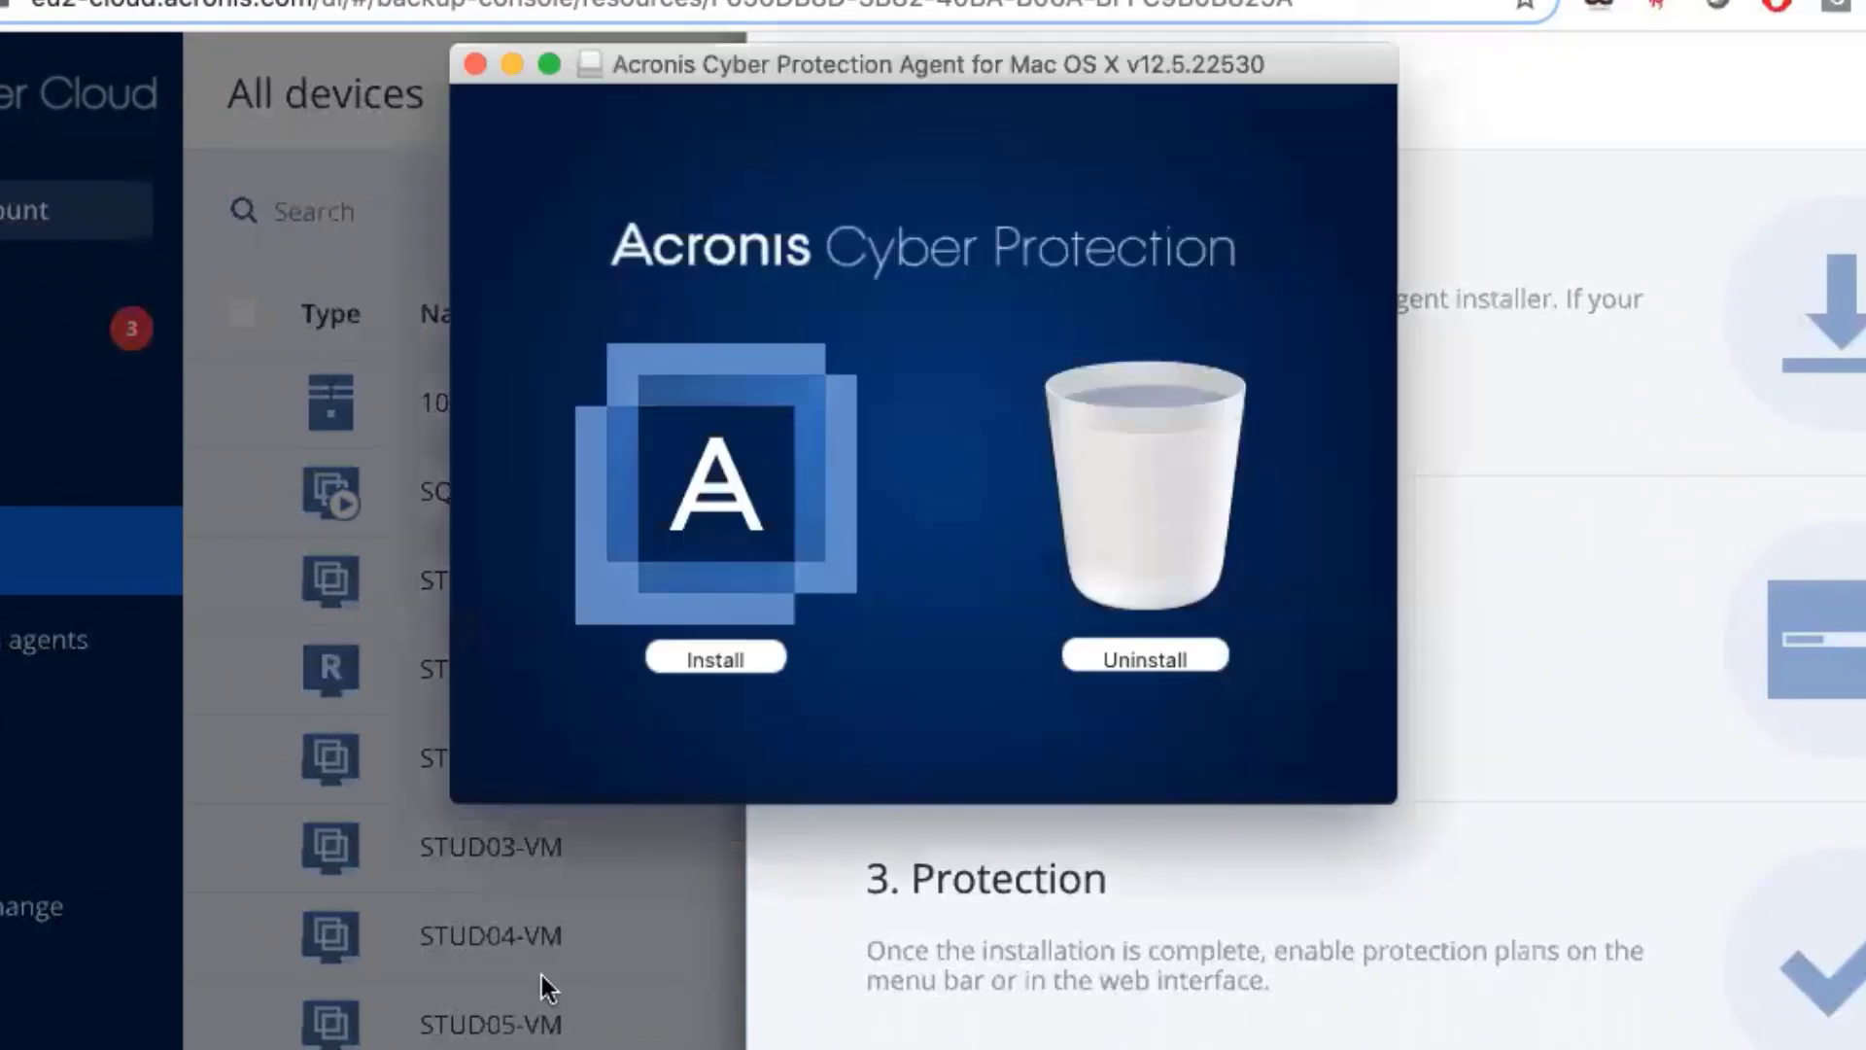
Install the Cyber Protection Agent on Macintosh HD, authorizing with the admin password
click(715, 659)
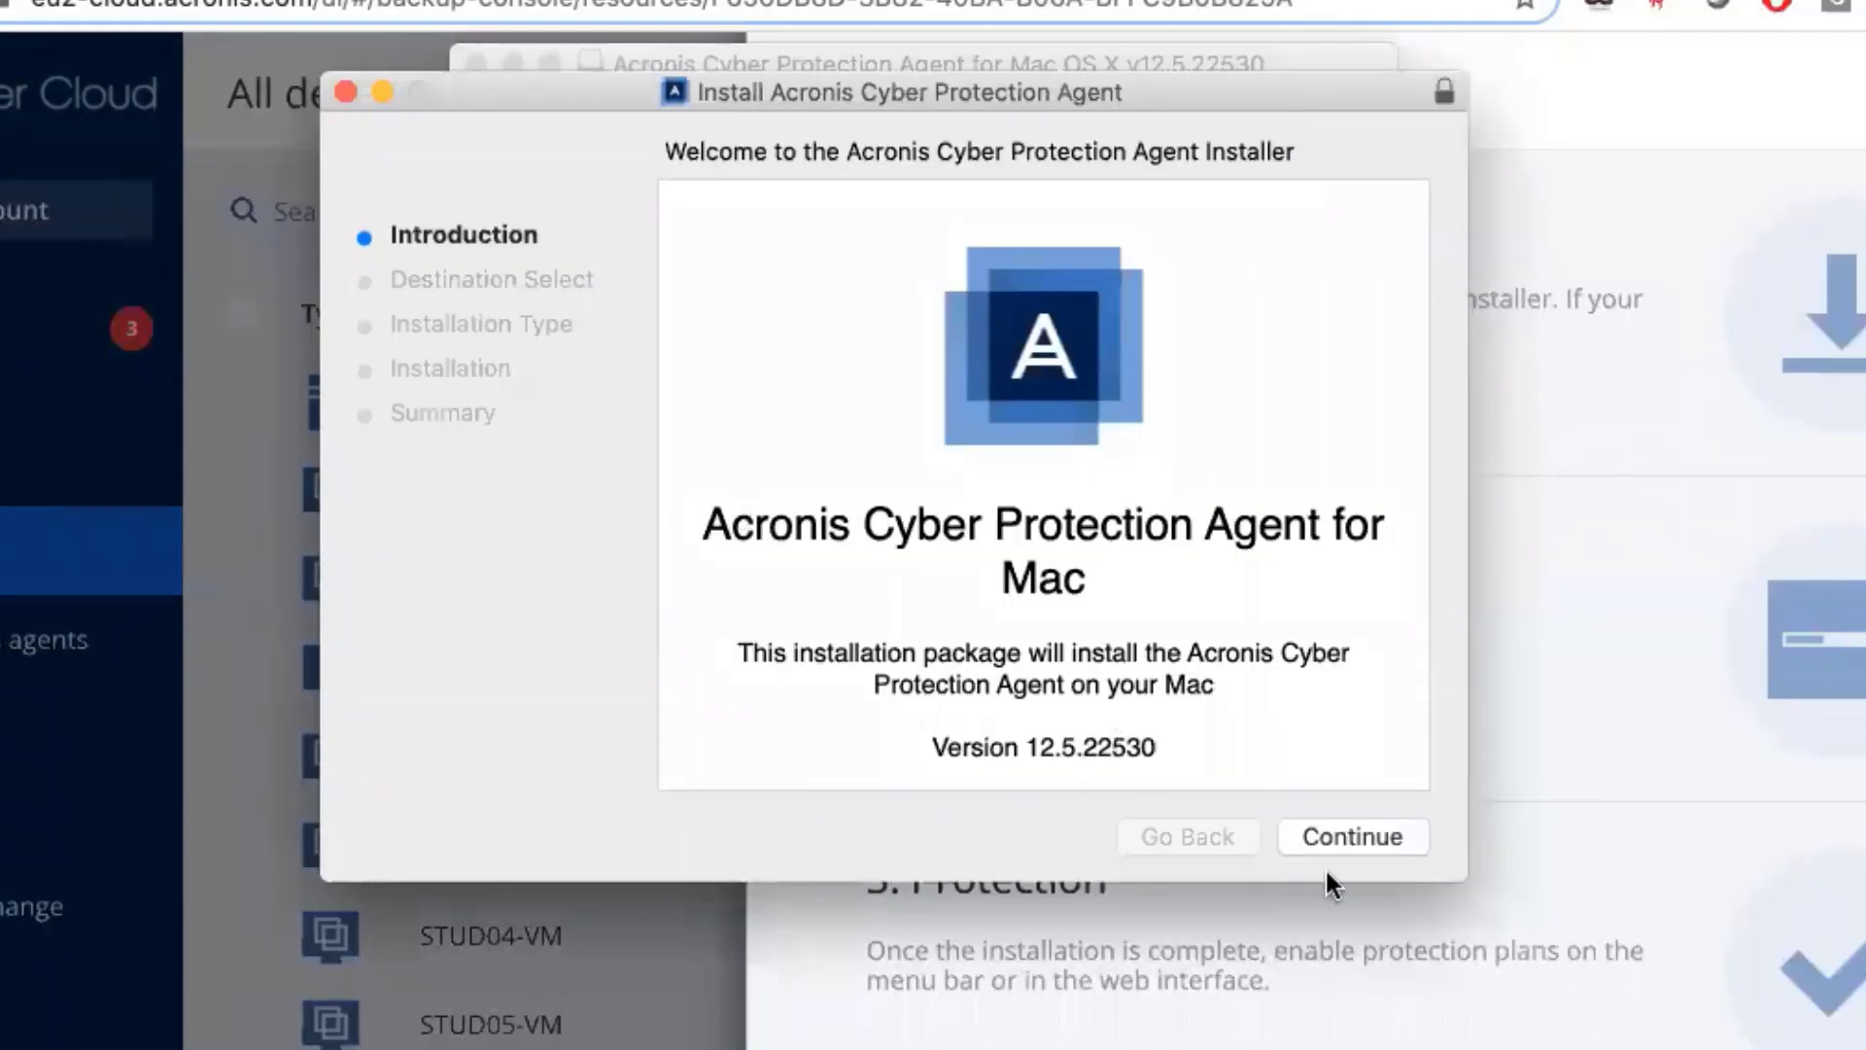
click(1351, 837)
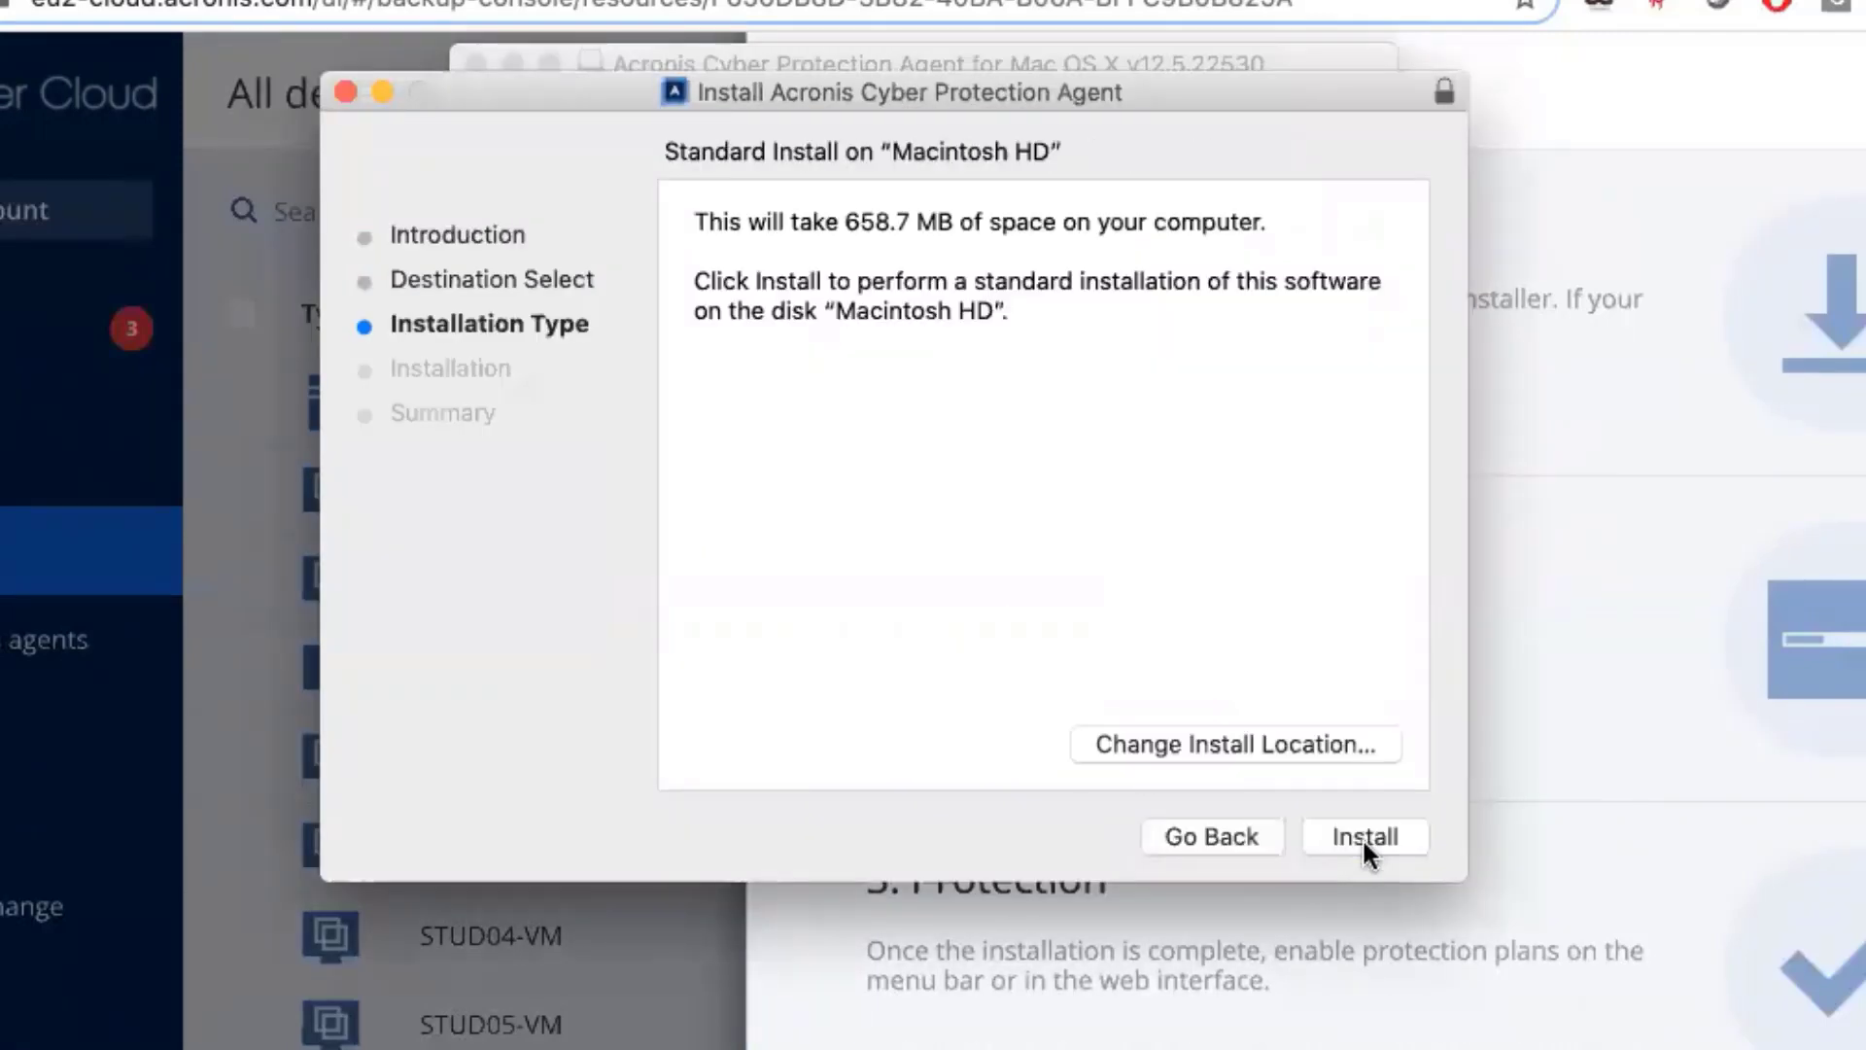
click(1234, 743)
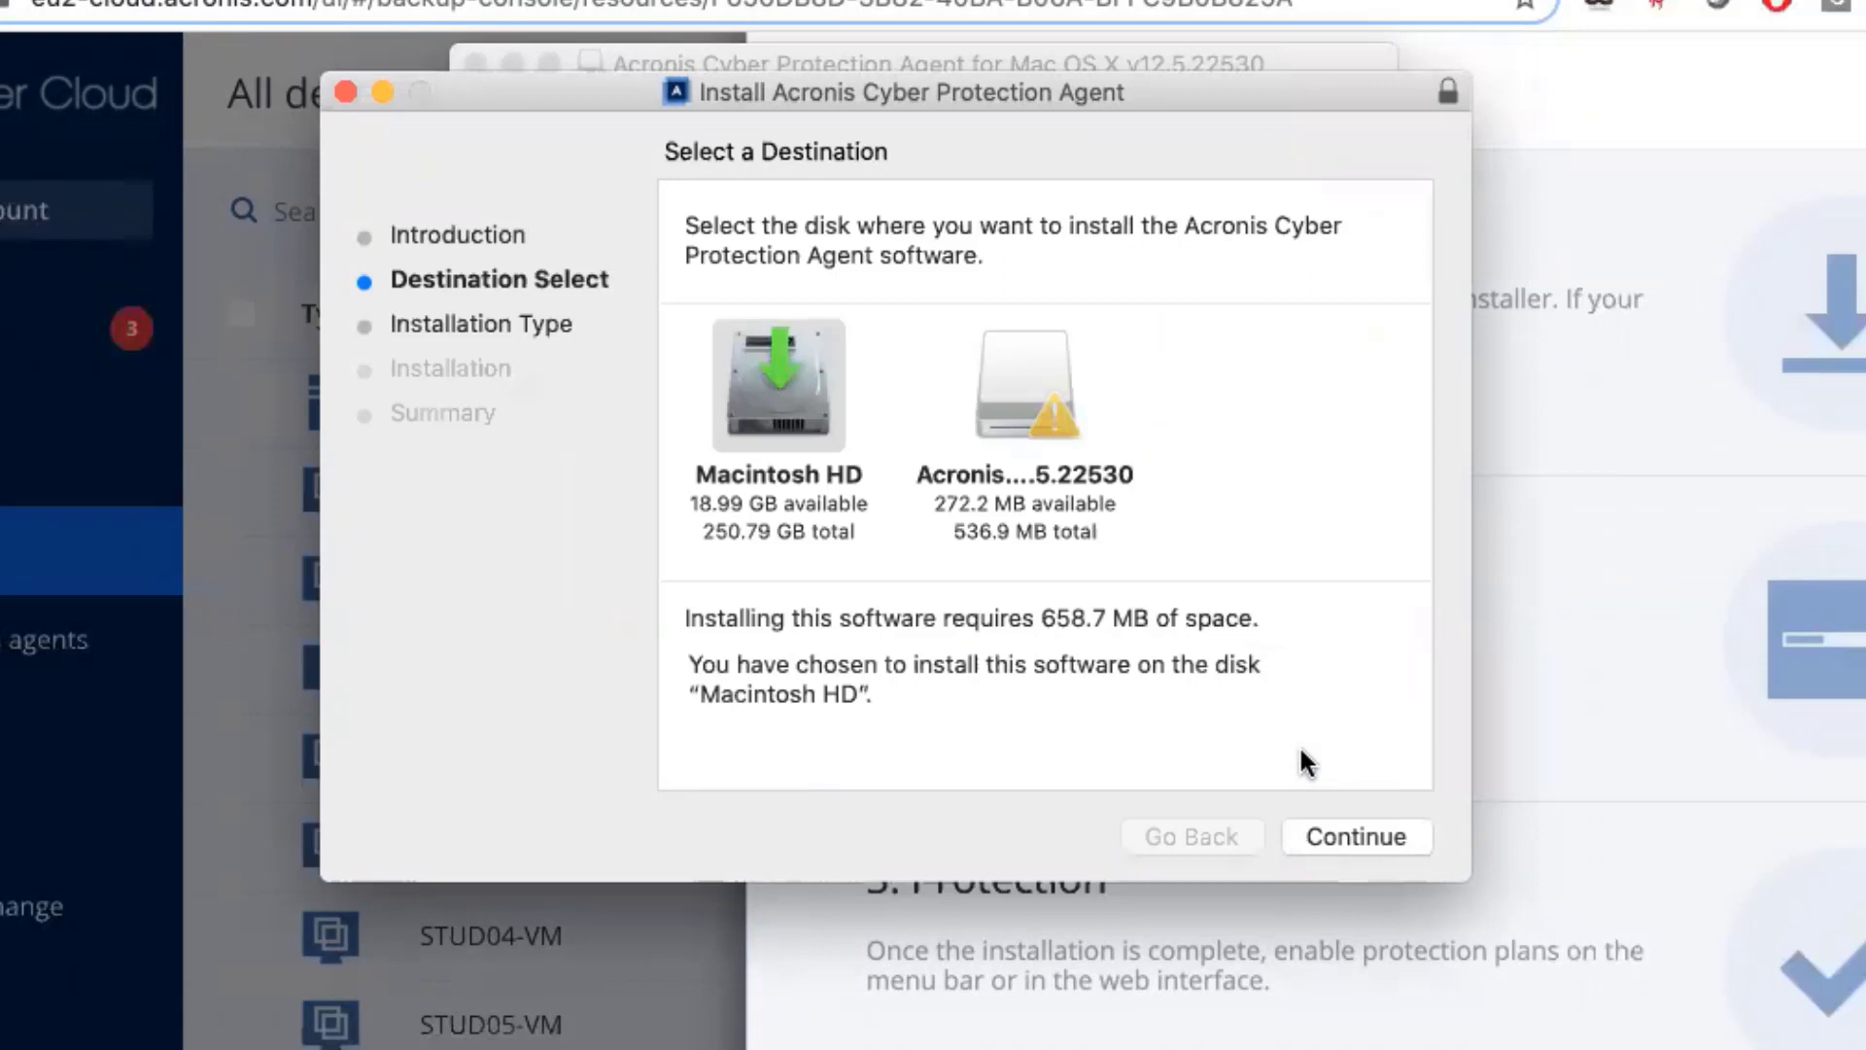
mouse_move(1259, 810)
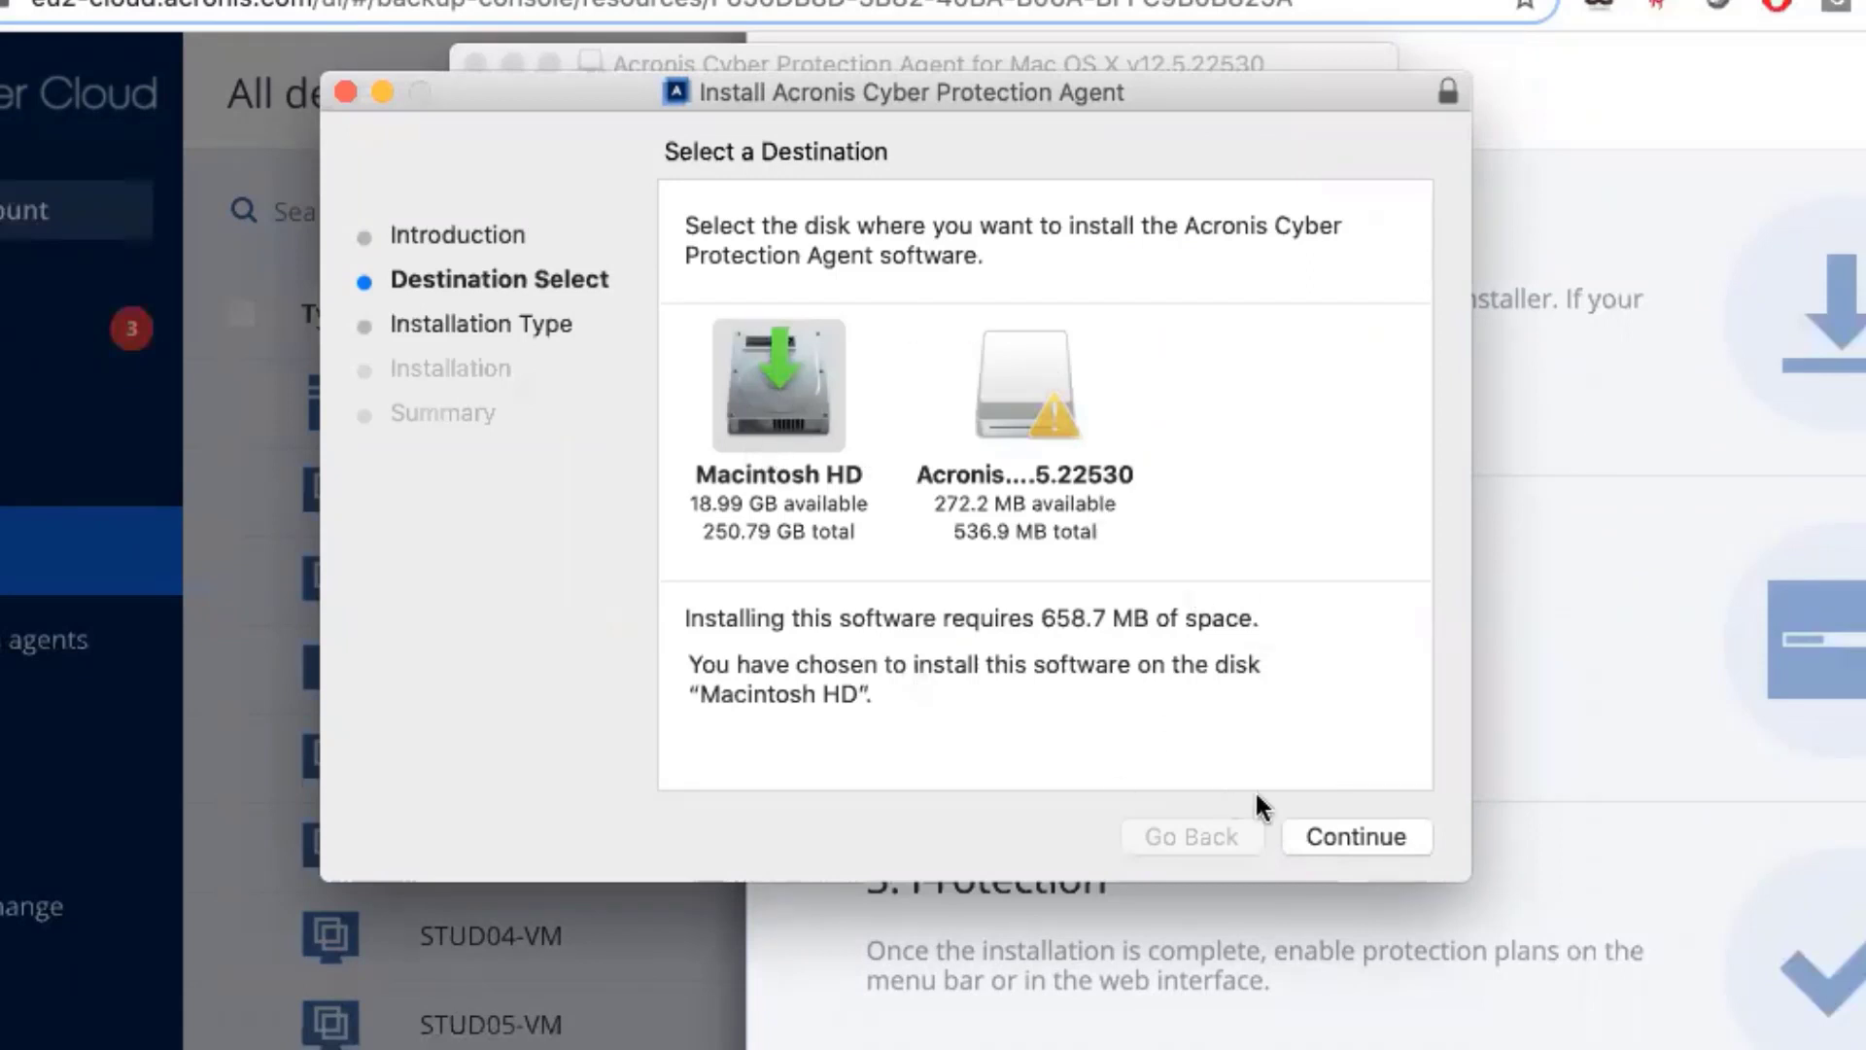
click(1352, 837)
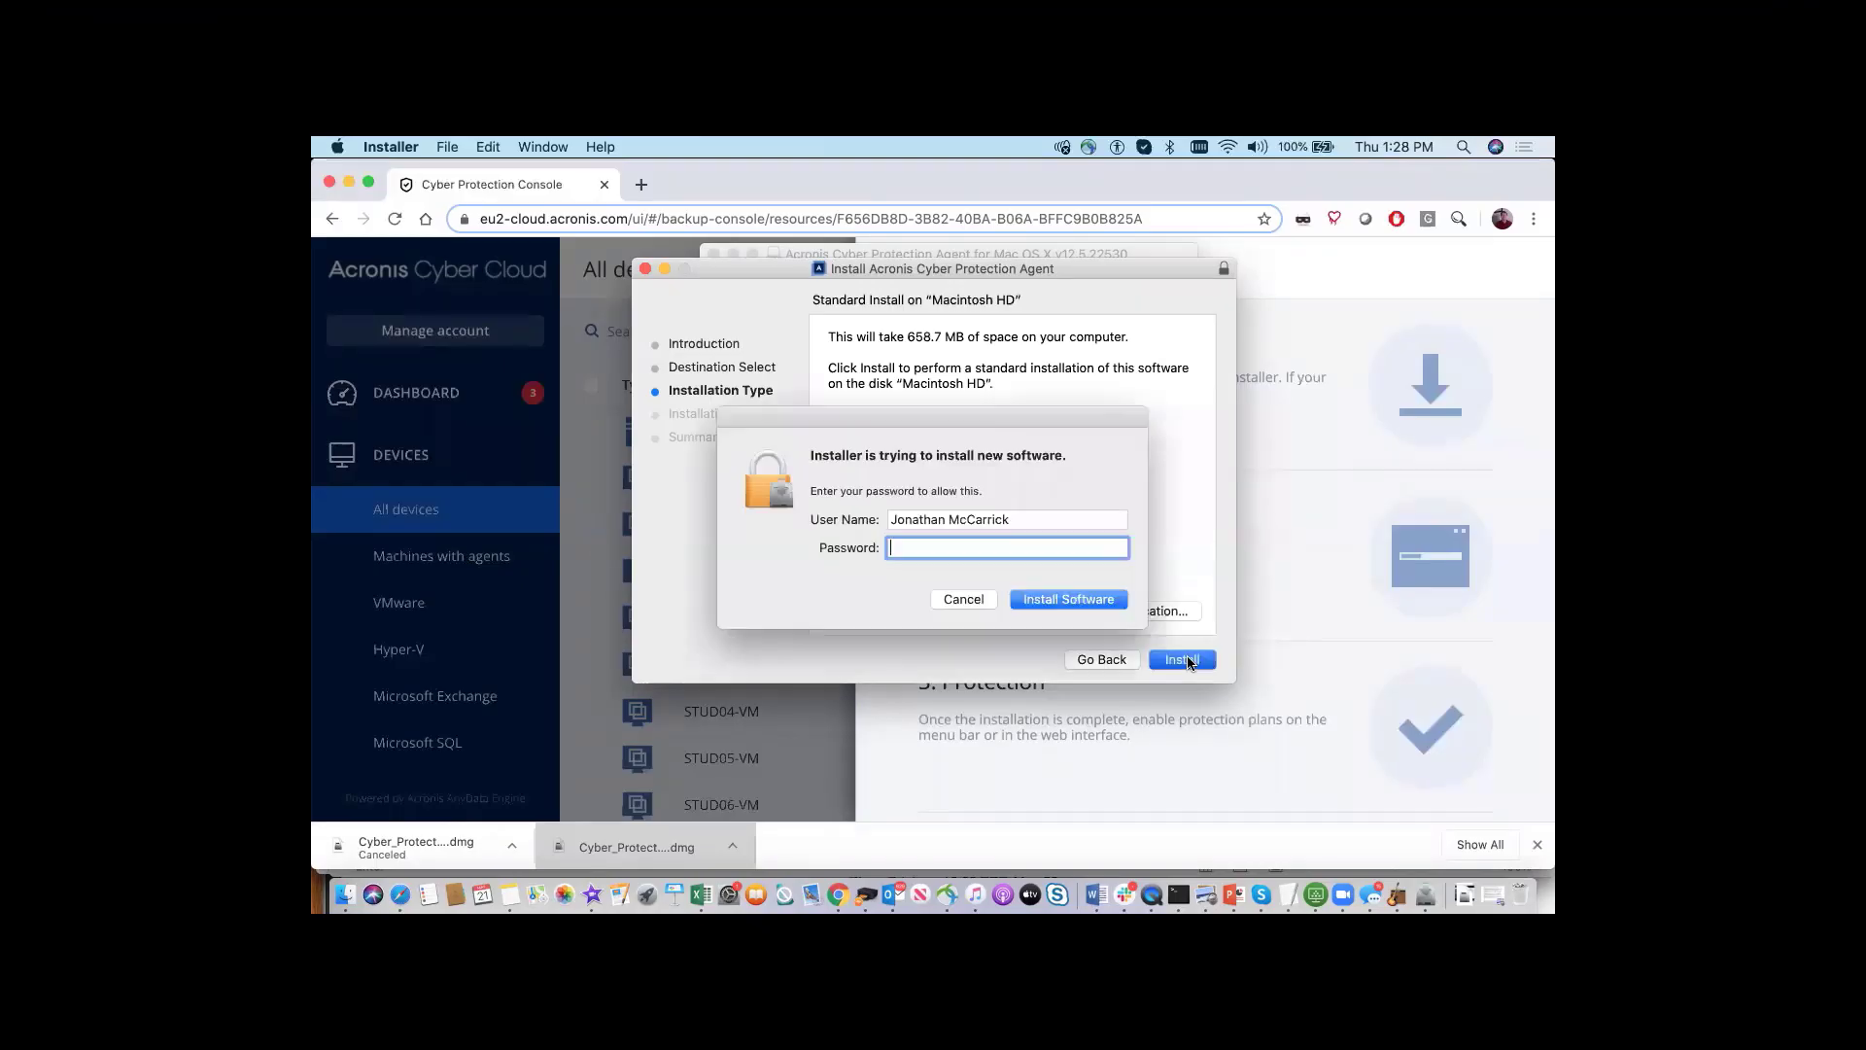
click(1067, 598)
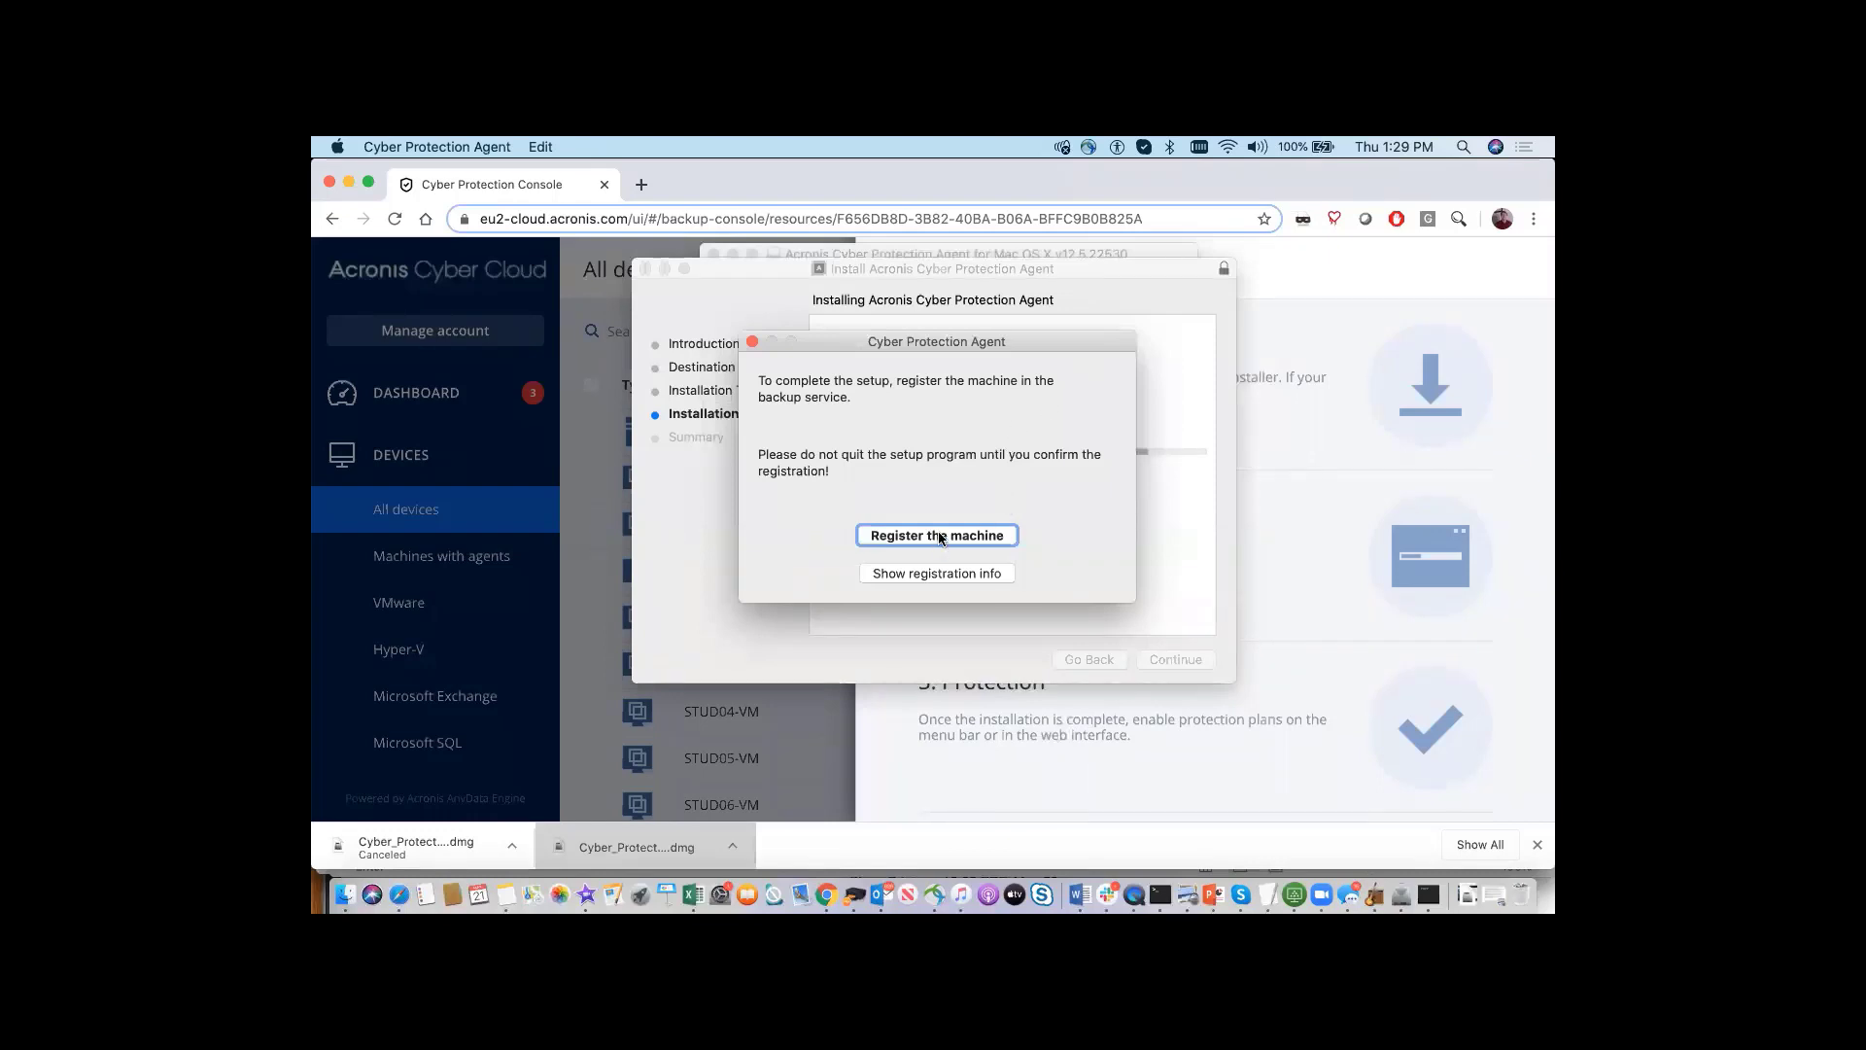
Choose Register the machine in the Cyber Protection Agent dialog
click(937, 535)
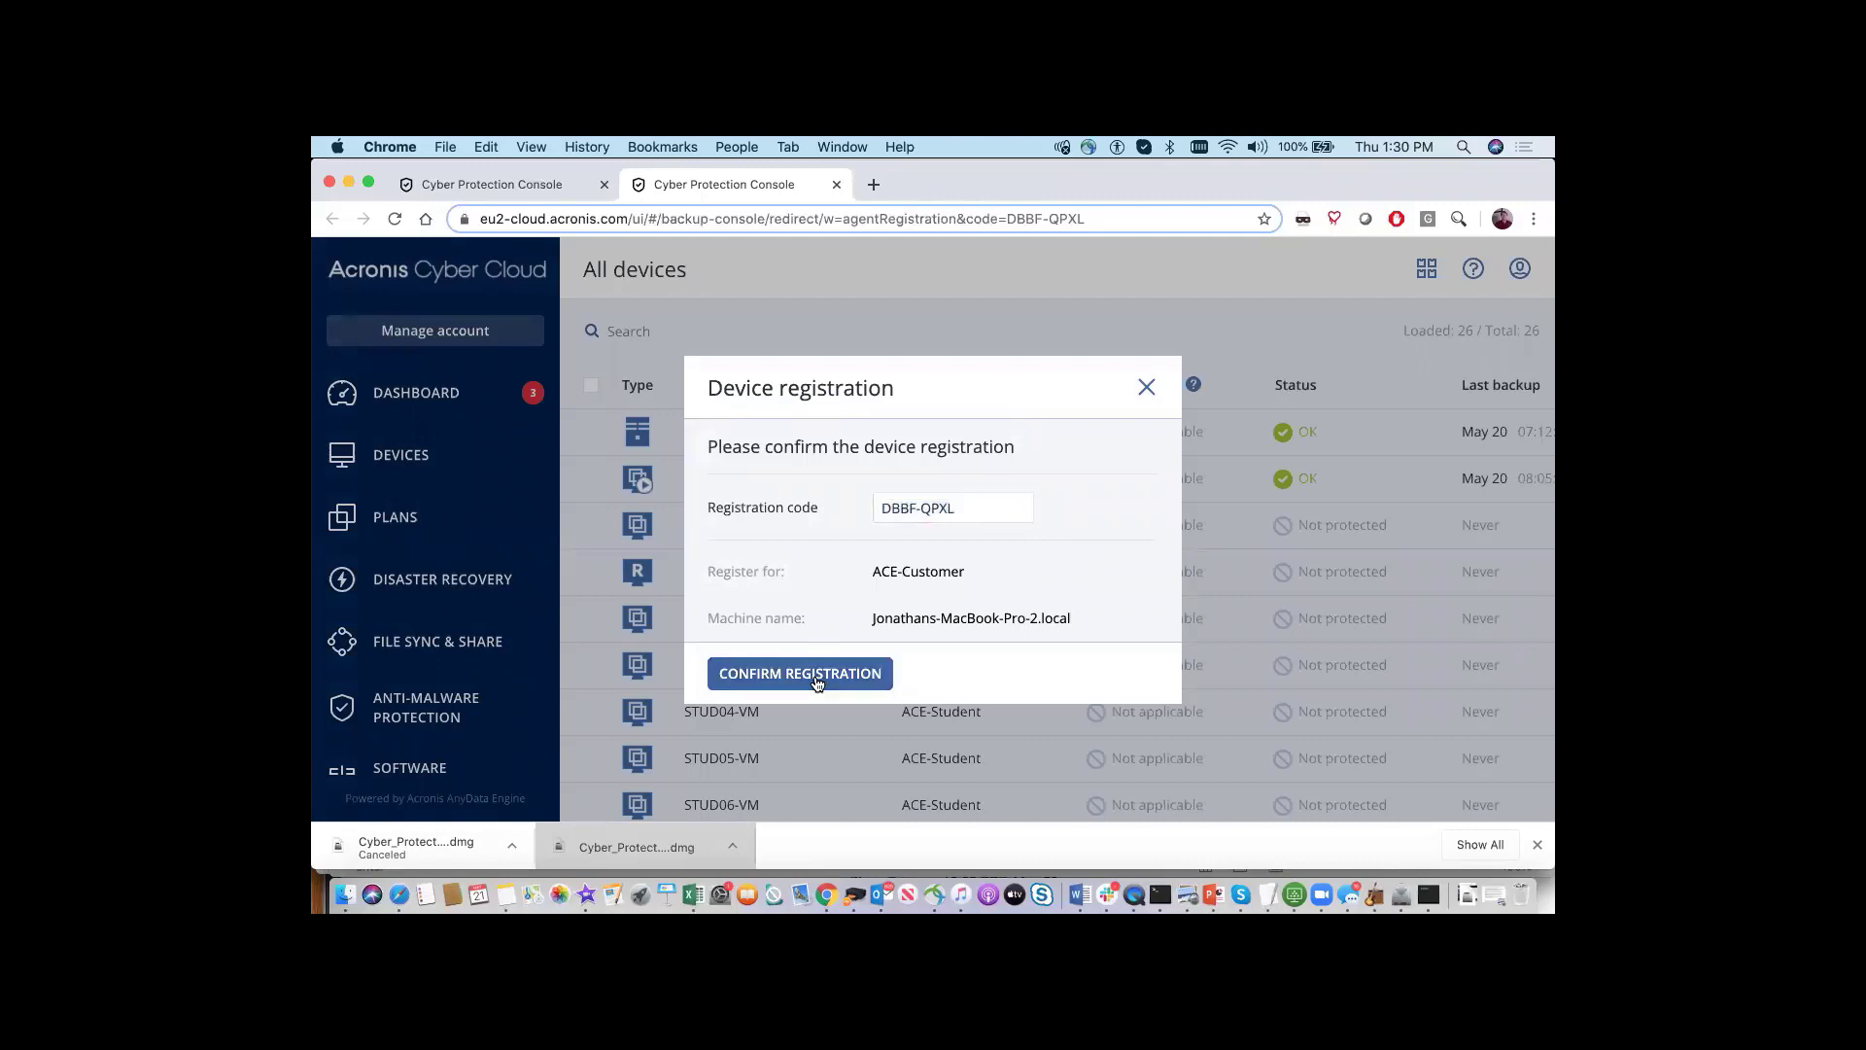
Confirm the MacBook's registration and acknowledge the Success message
click(800, 673)
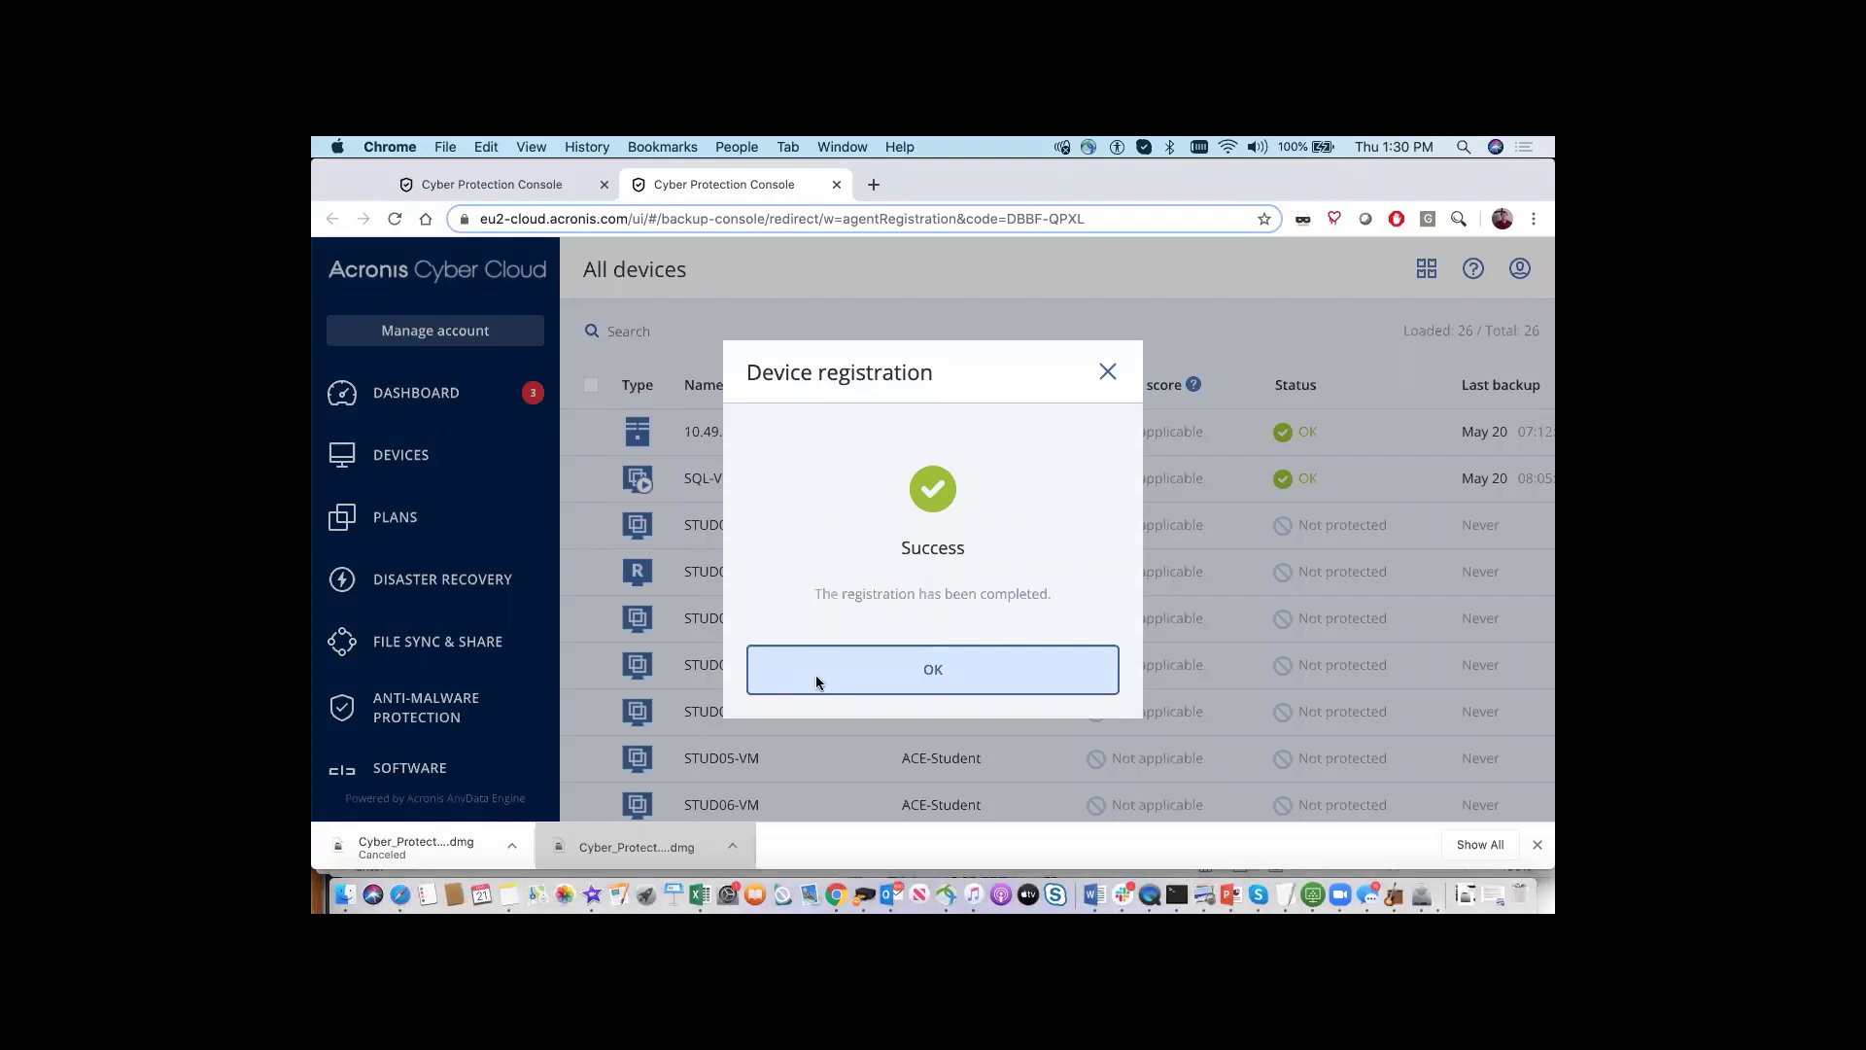
click(932, 669)
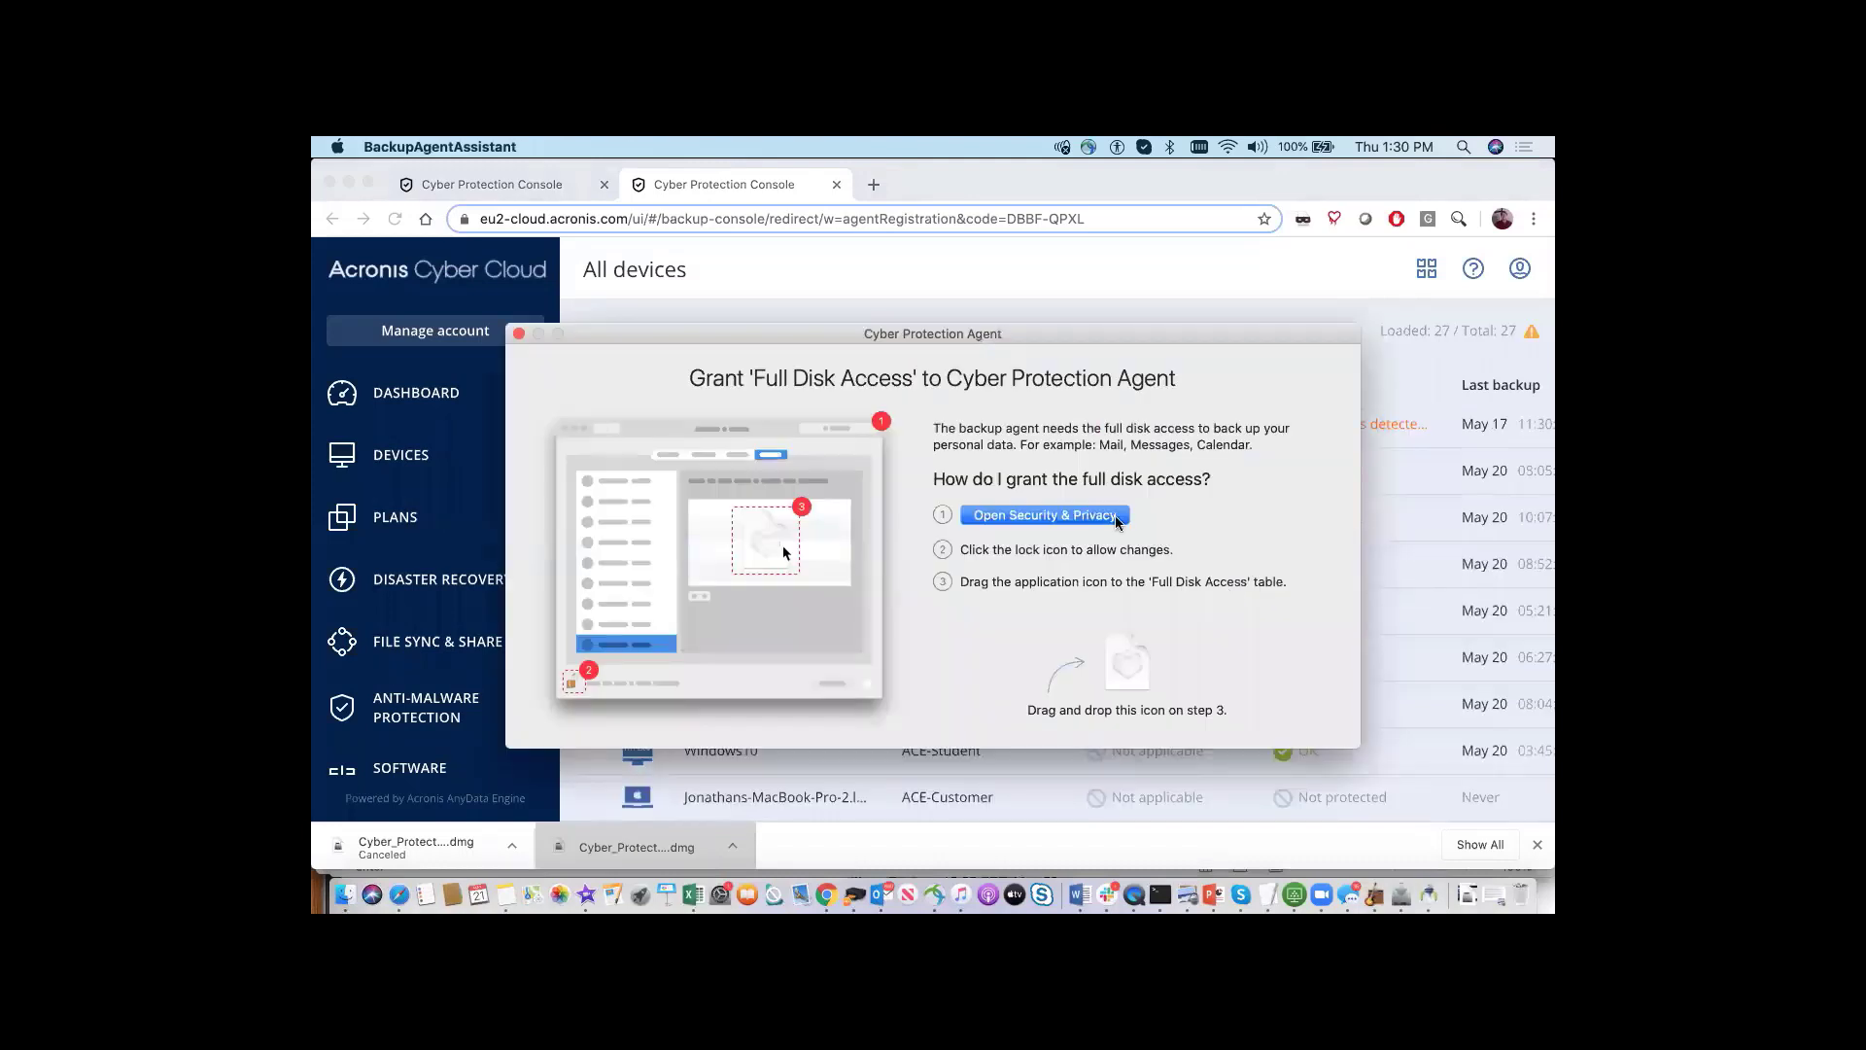
Check and close the Protection Monitor, then open Security & Privacy settings
click(1139, 146)
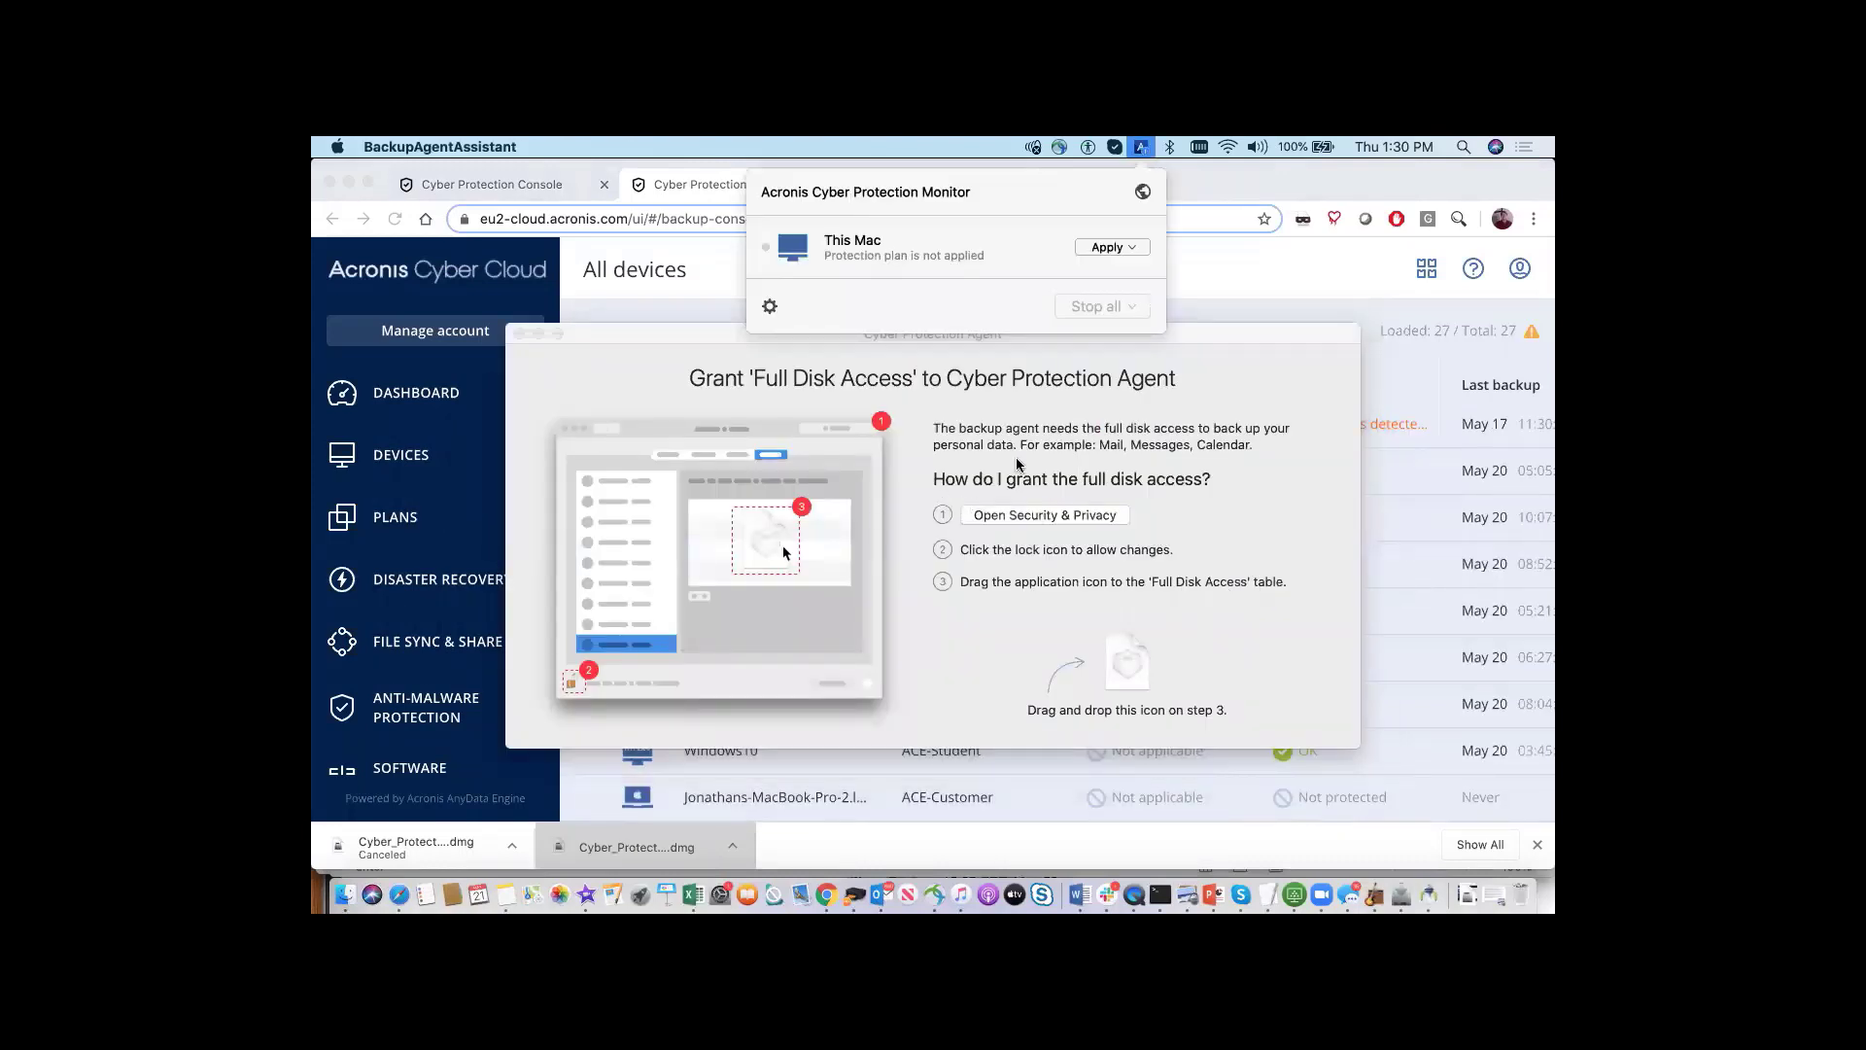
click(1043, 514)
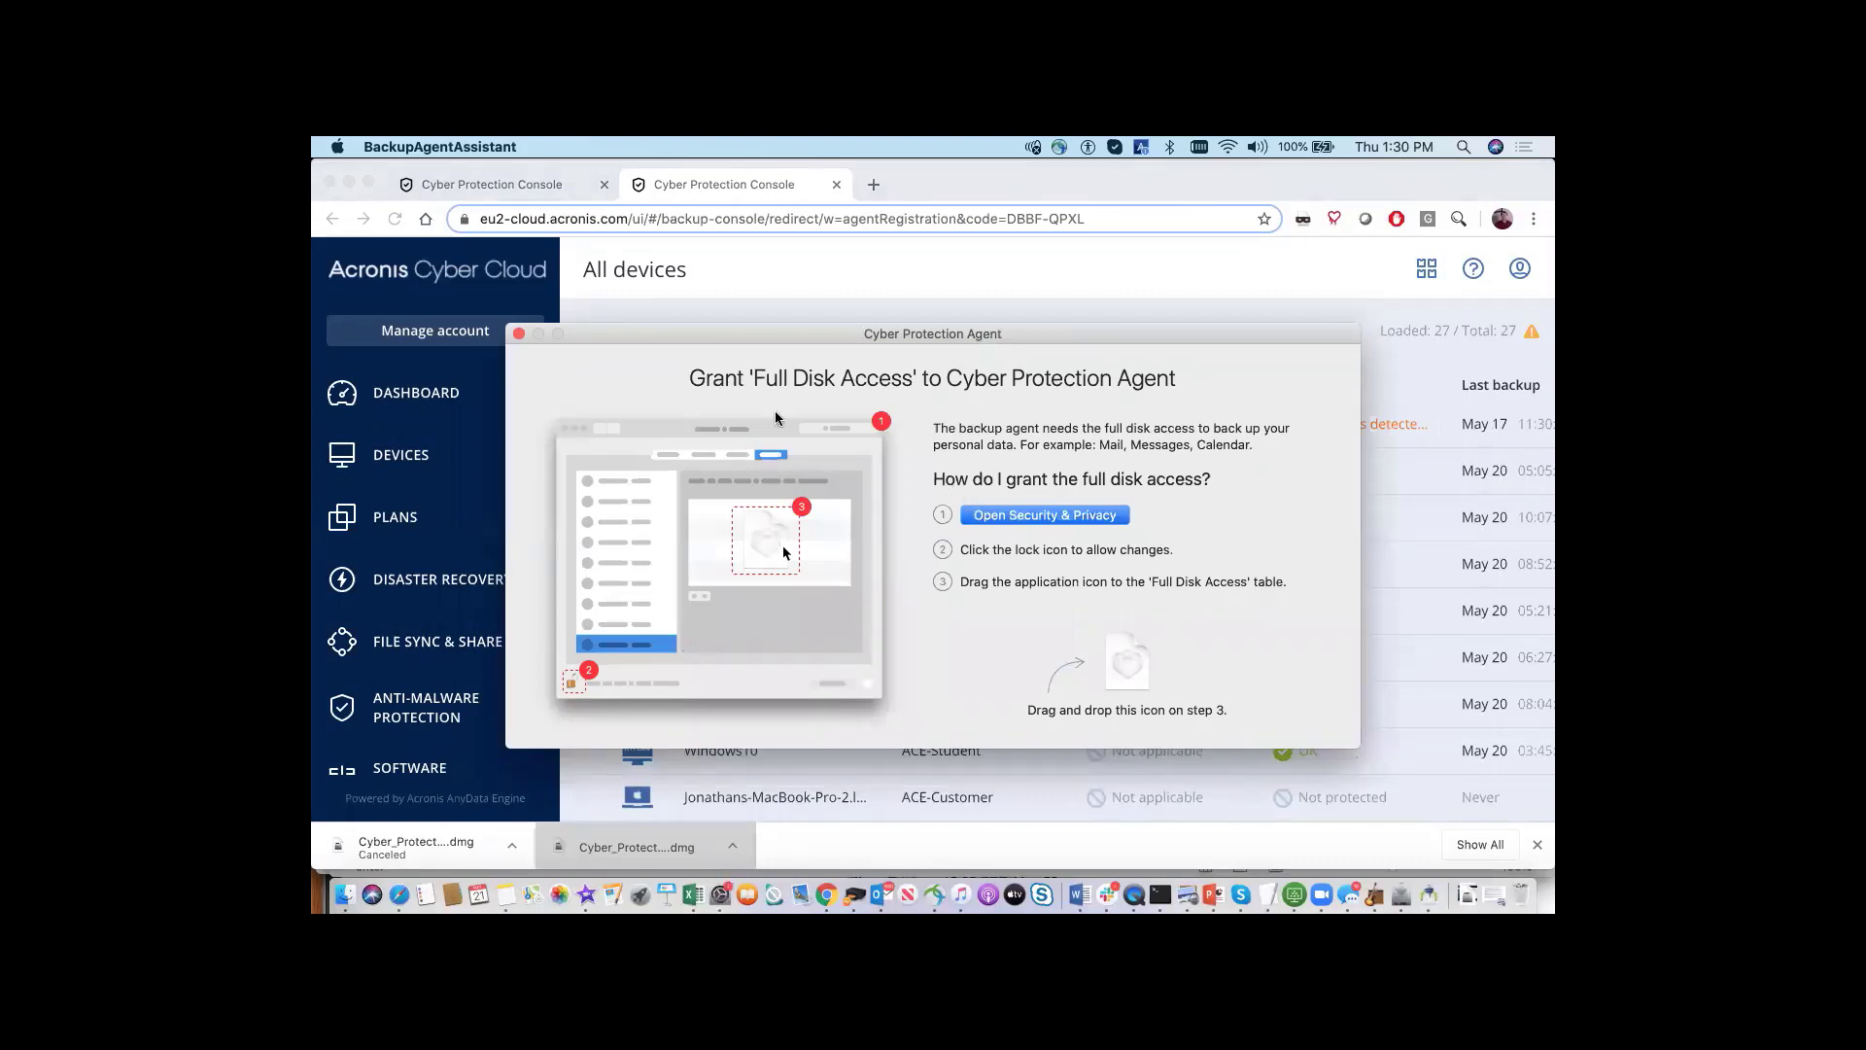
click(1043, 514)
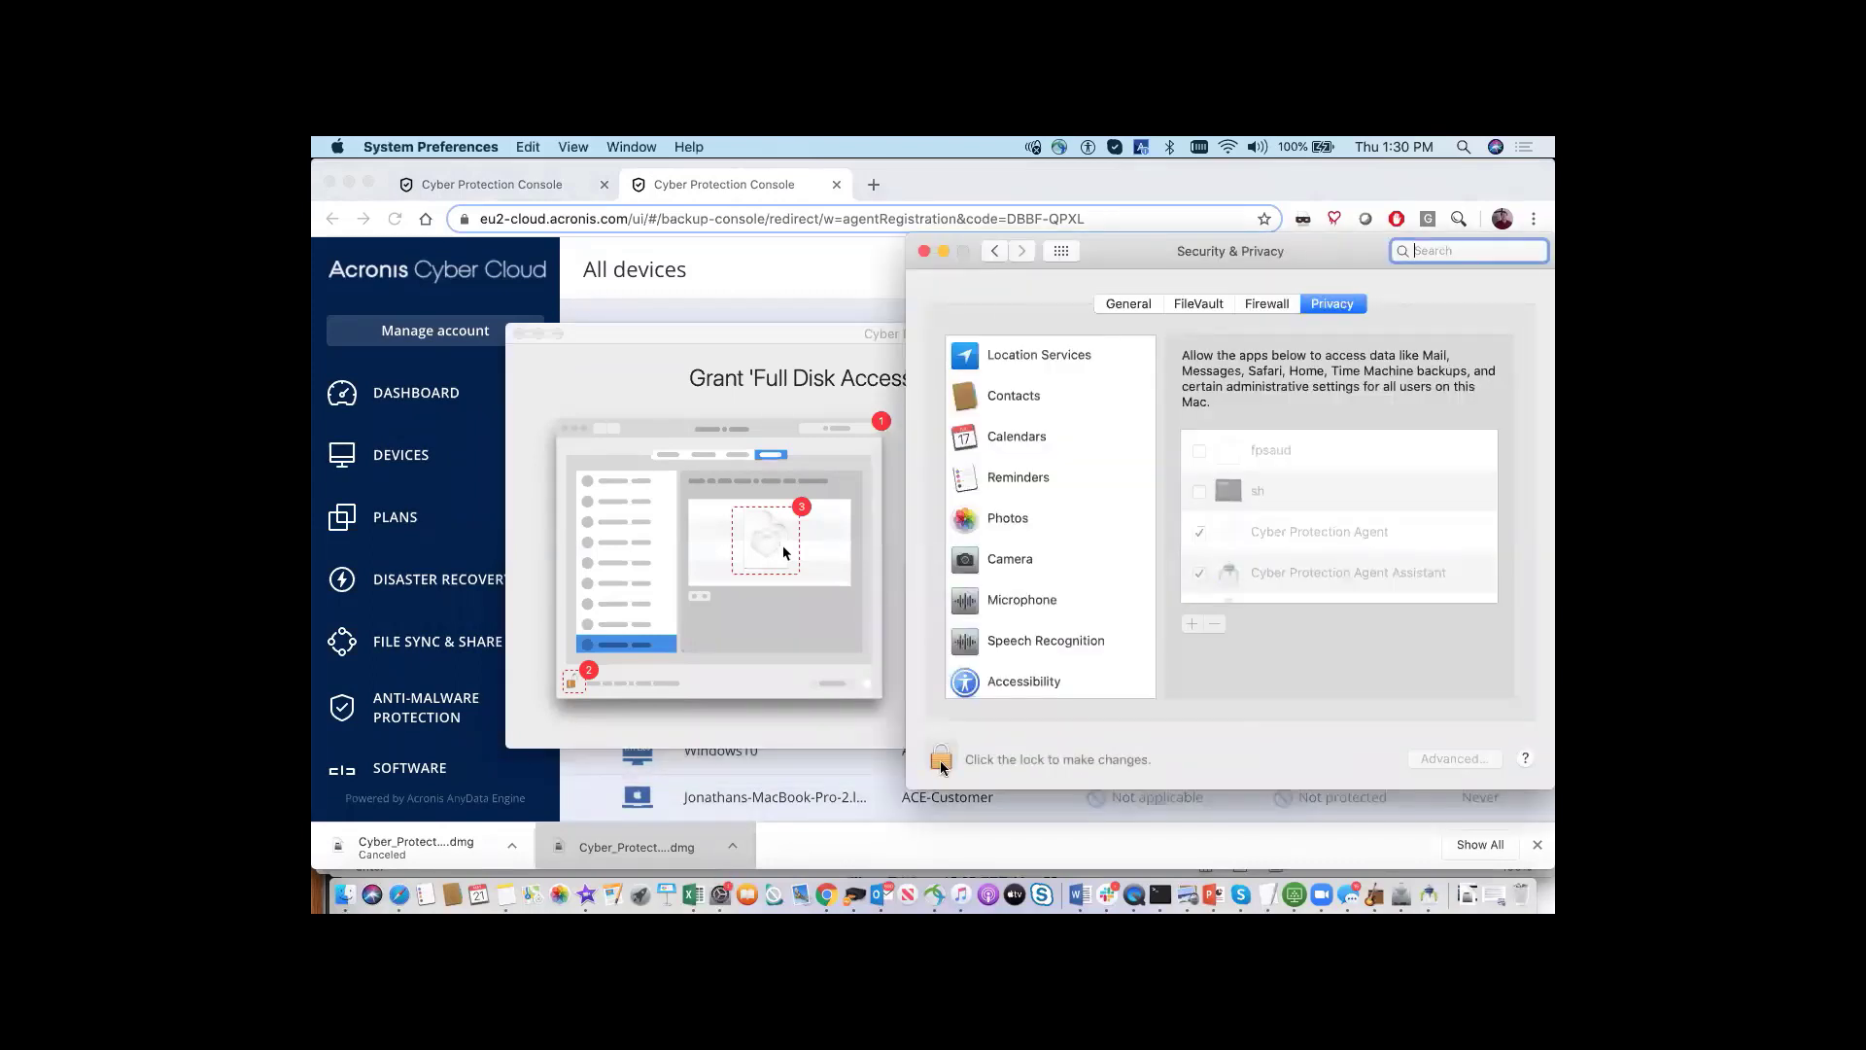
Unlock the Privacy settings with the admin password and return to the device list
click(940, 758)
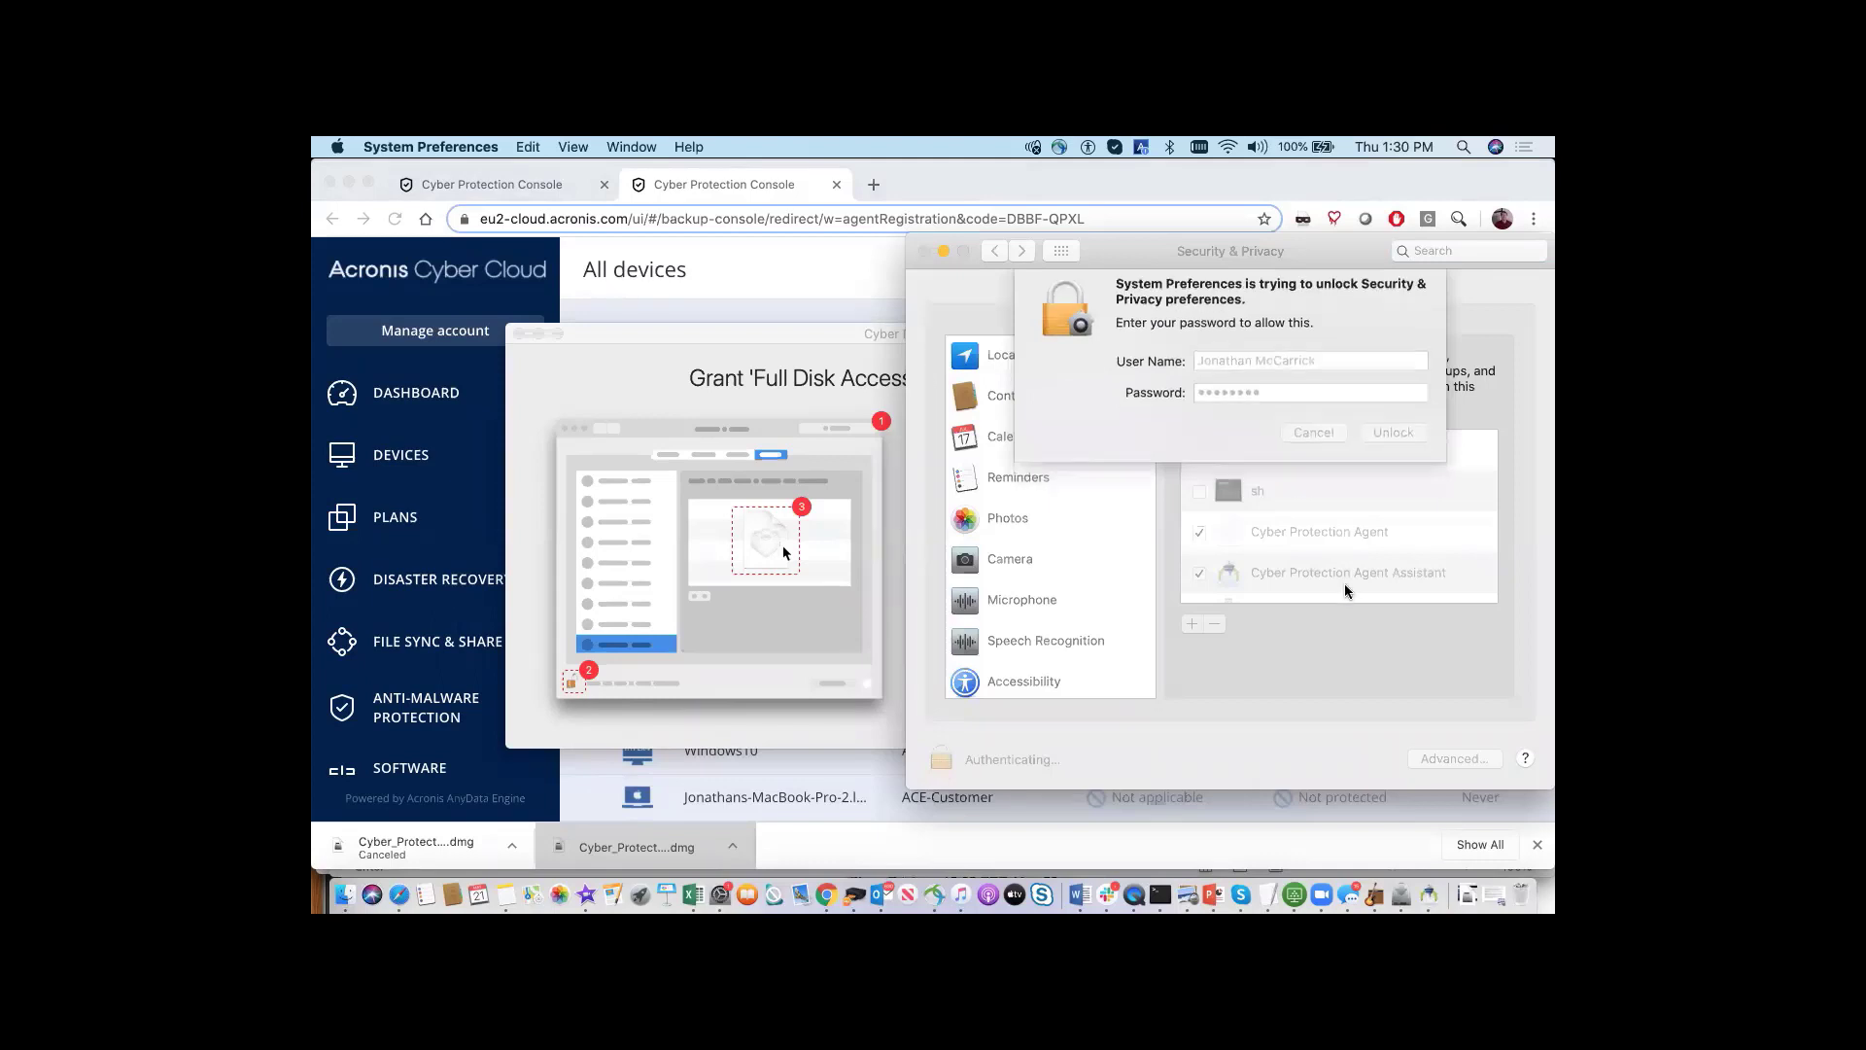
click(1389, 432)
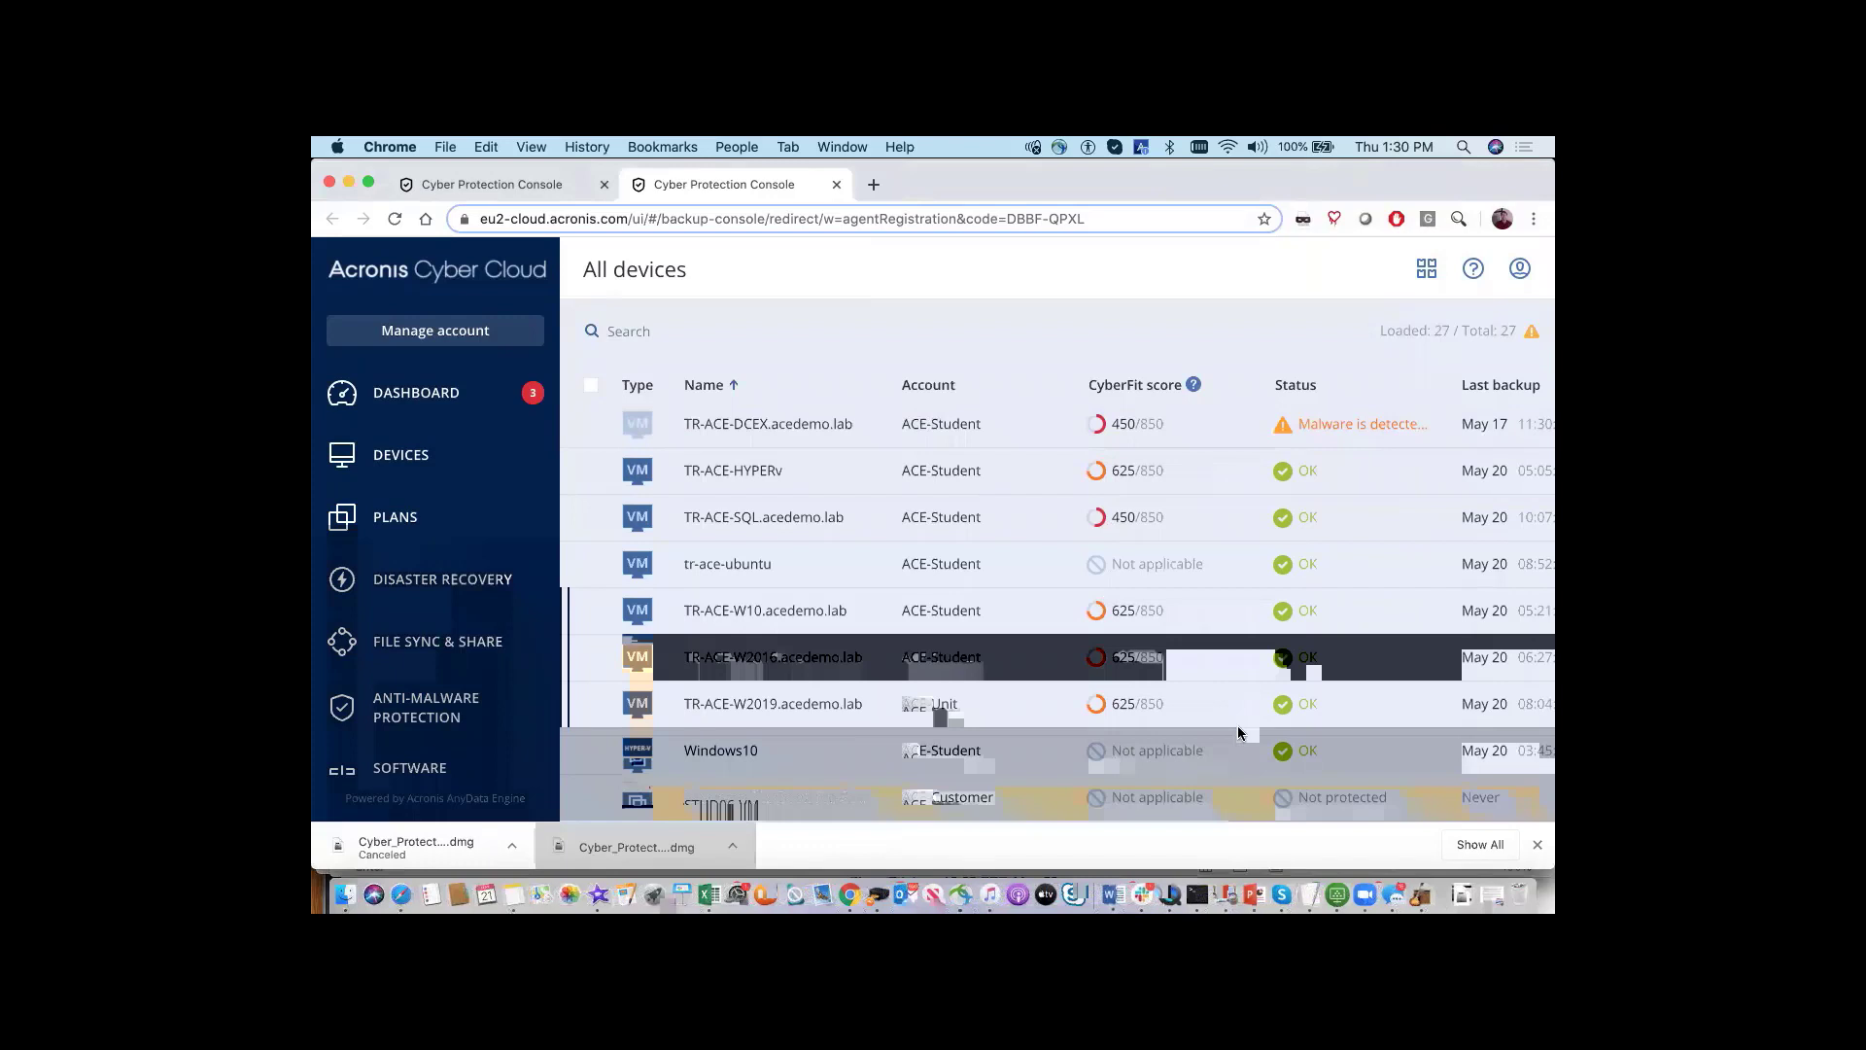
Select Jonathans-MacBook-Pro-2.local in All devices and open its Details panel
click(636, 609)
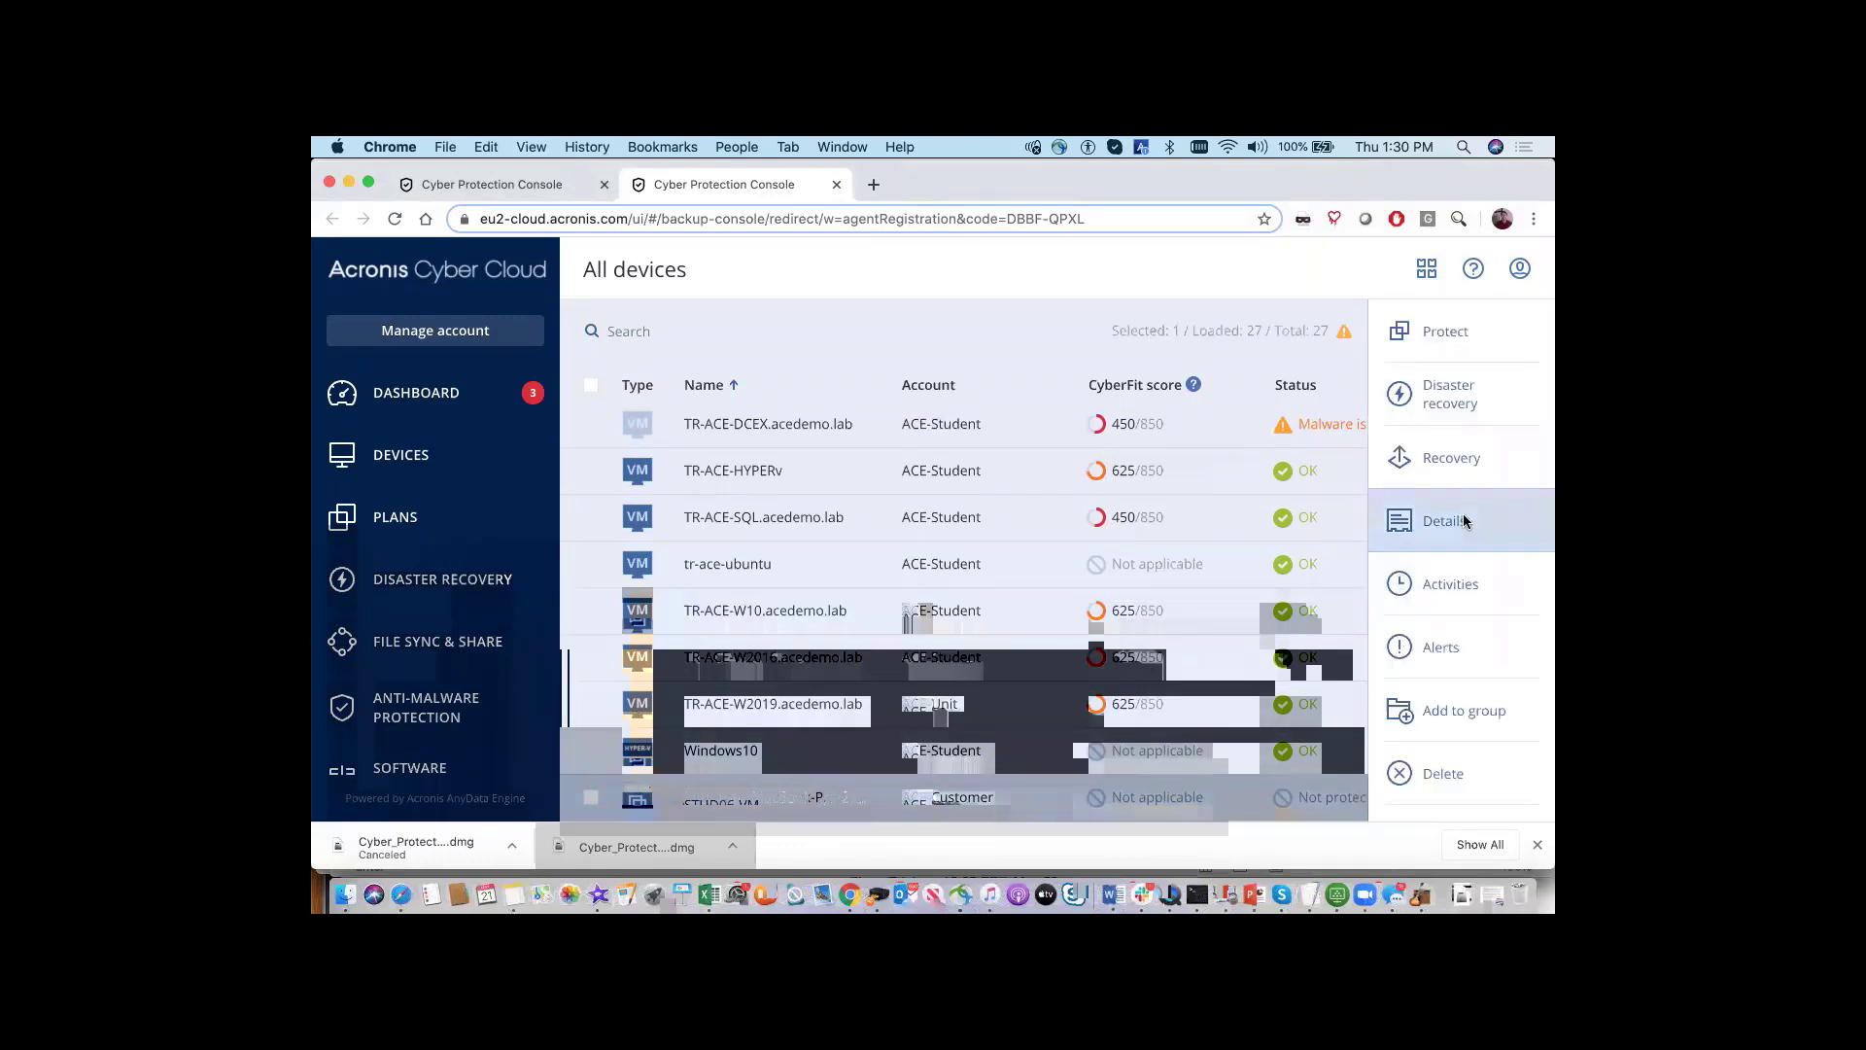
click(1446, 519)
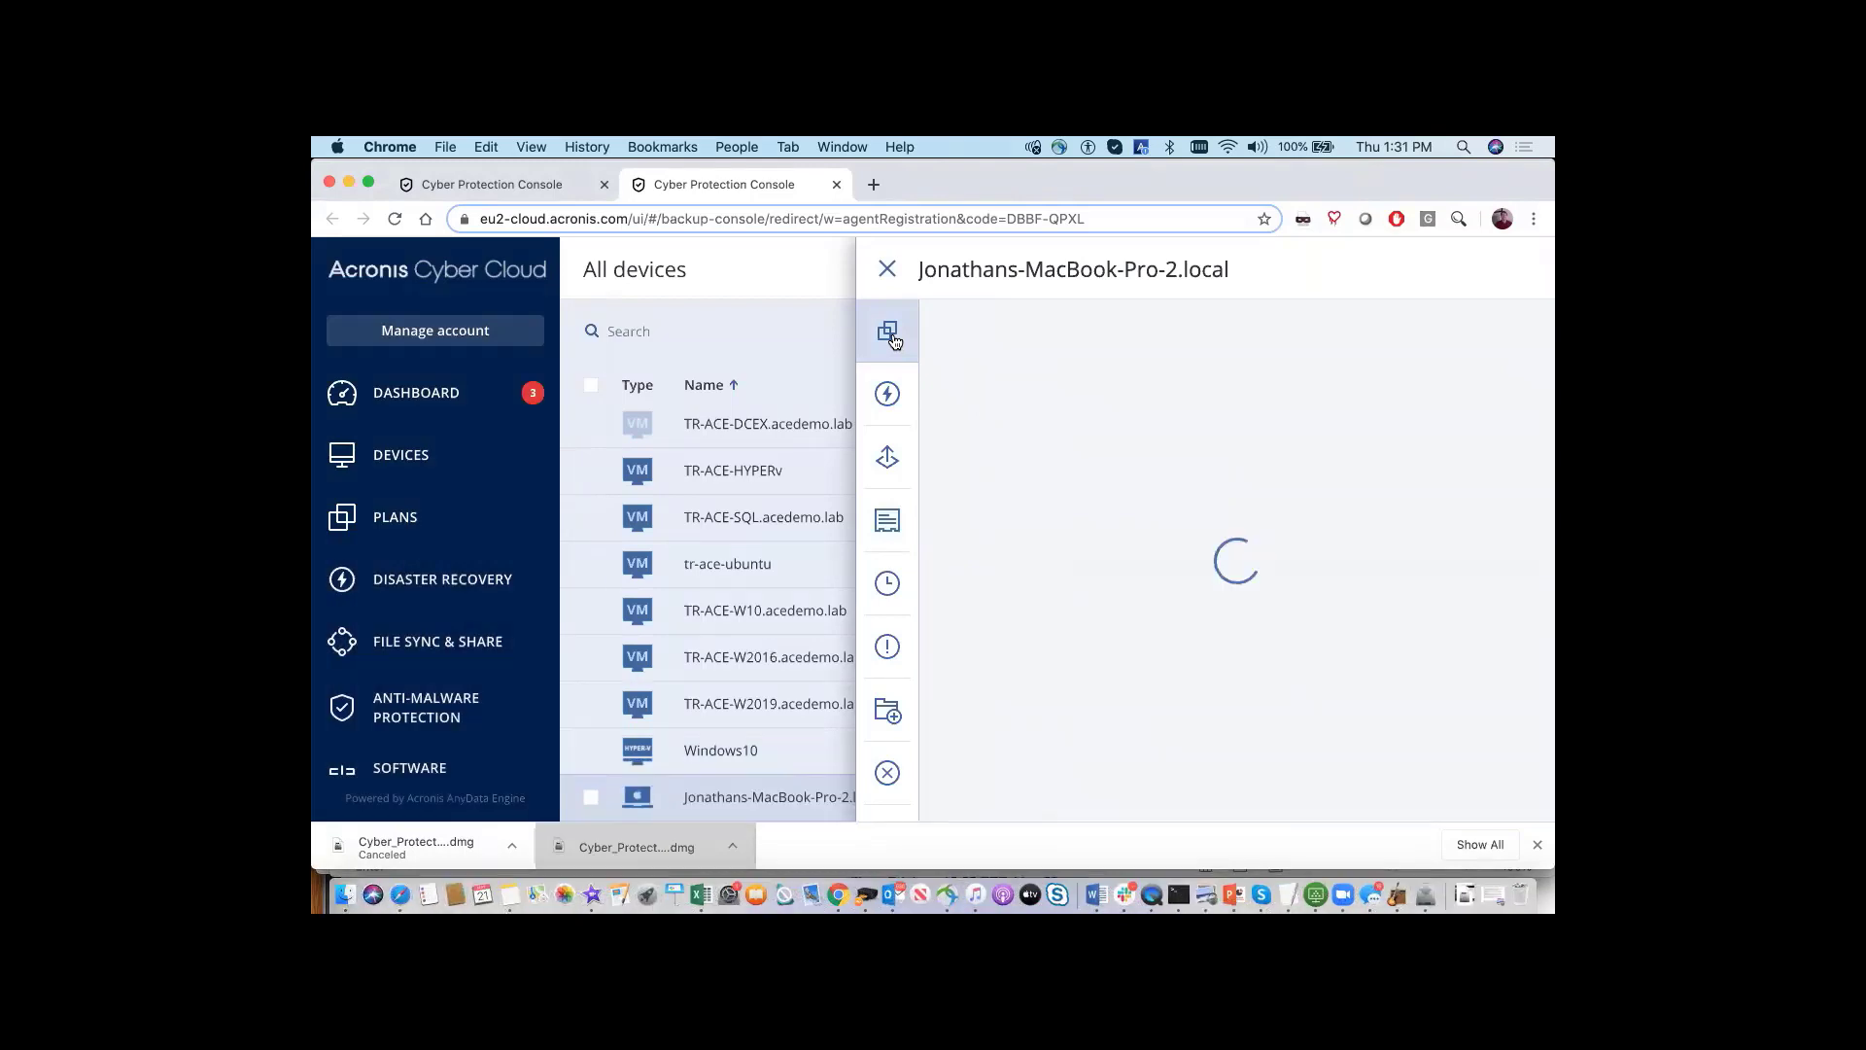
Create a new protection plan for the MacBook from its Protect pane
click(886, 330)
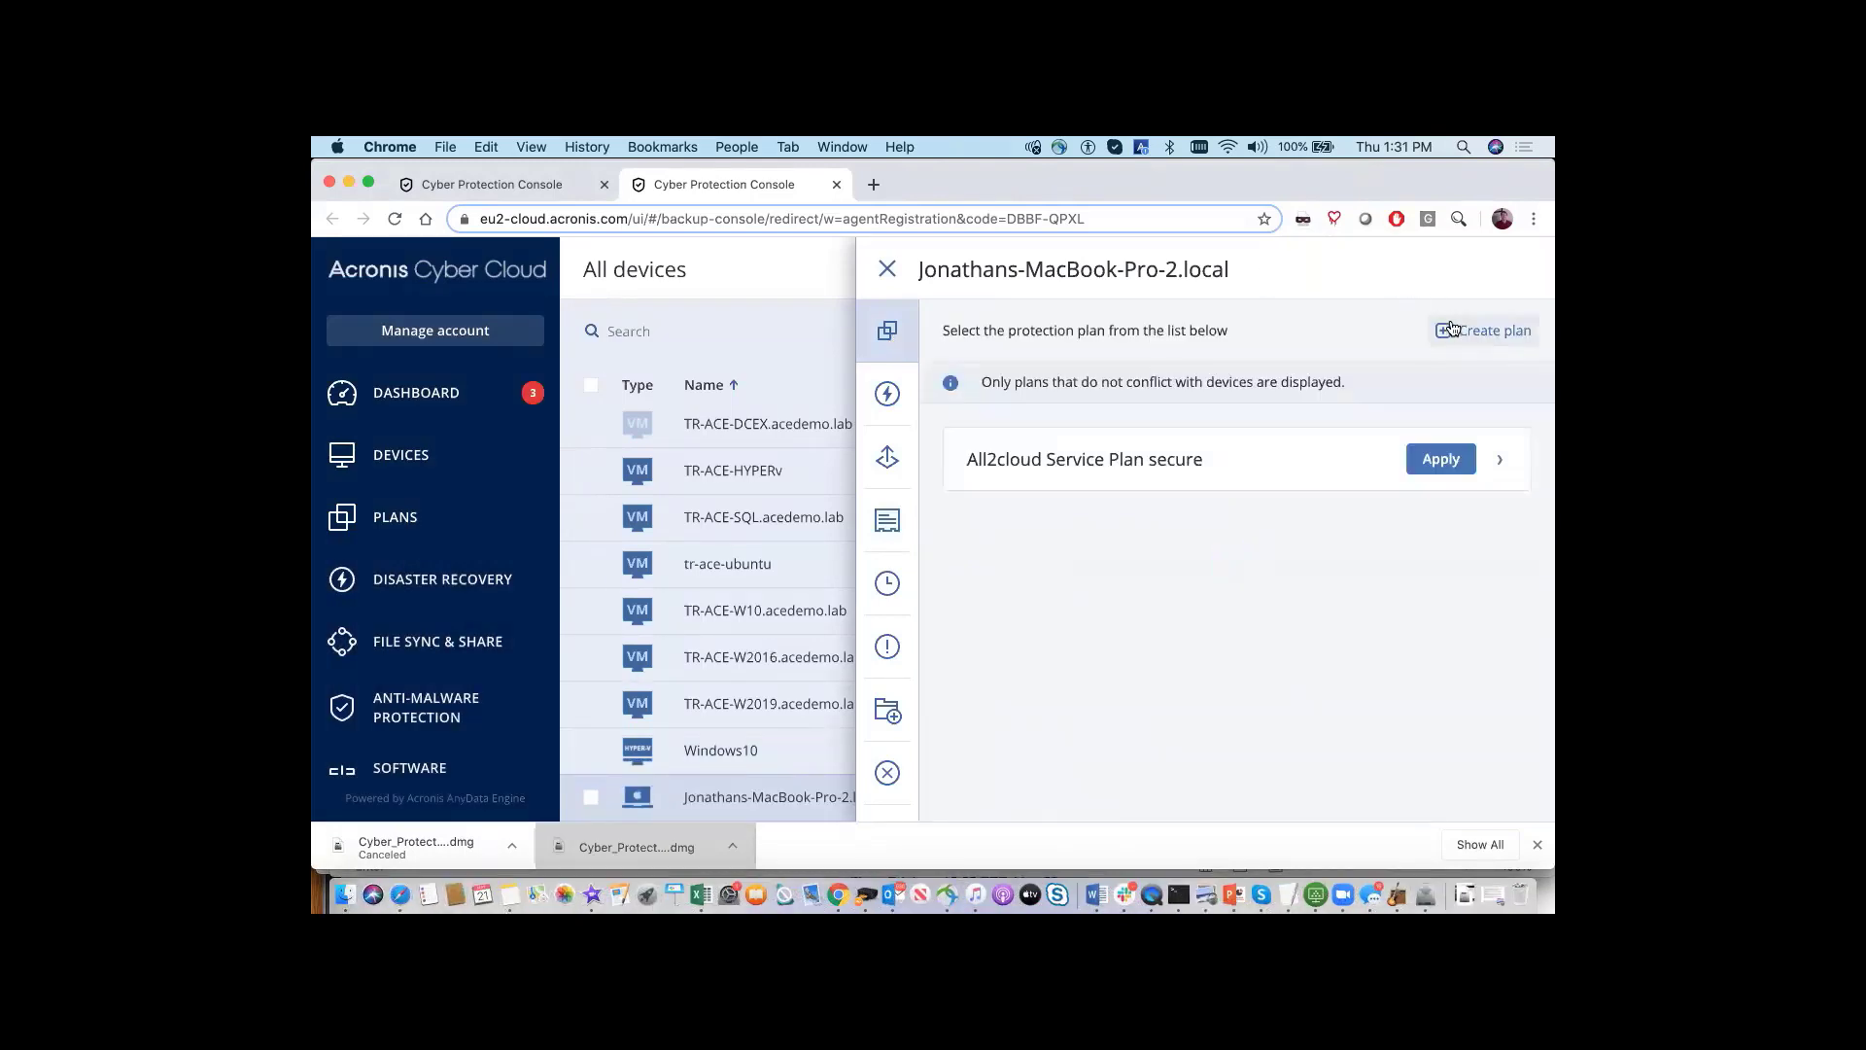
click(1483, 329)
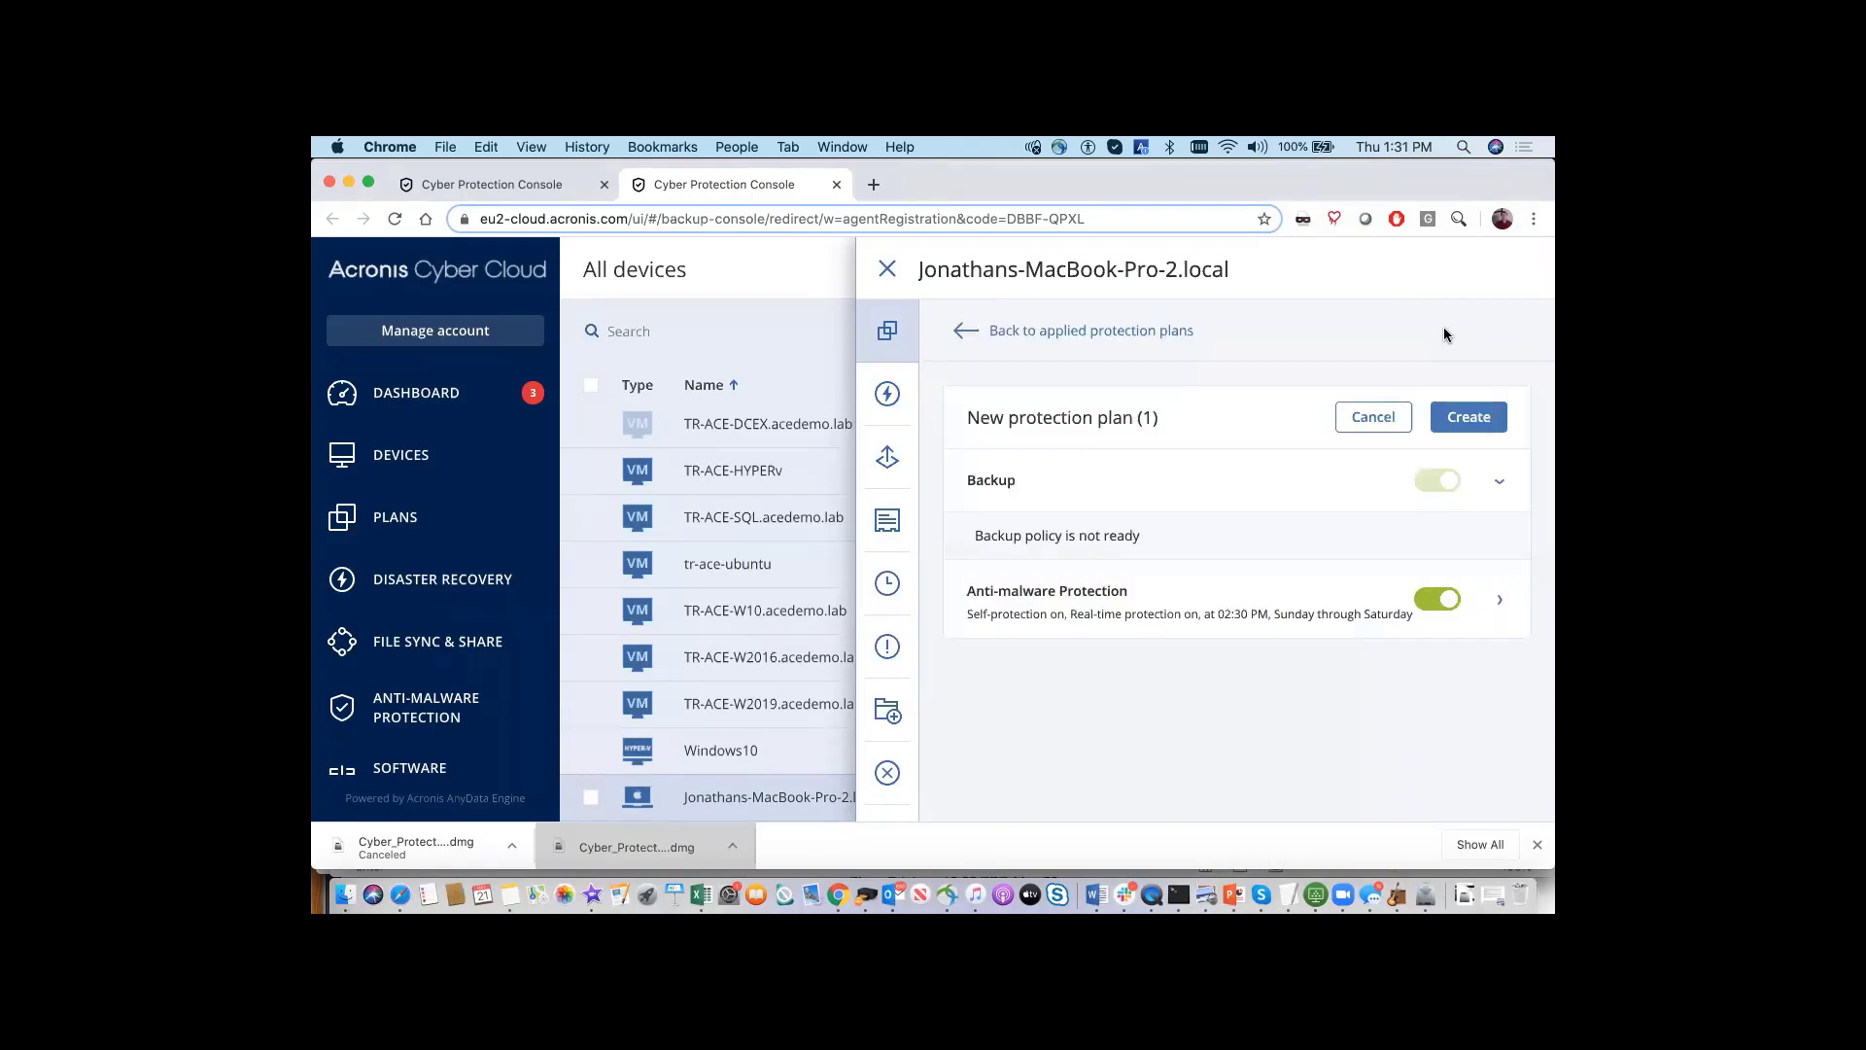